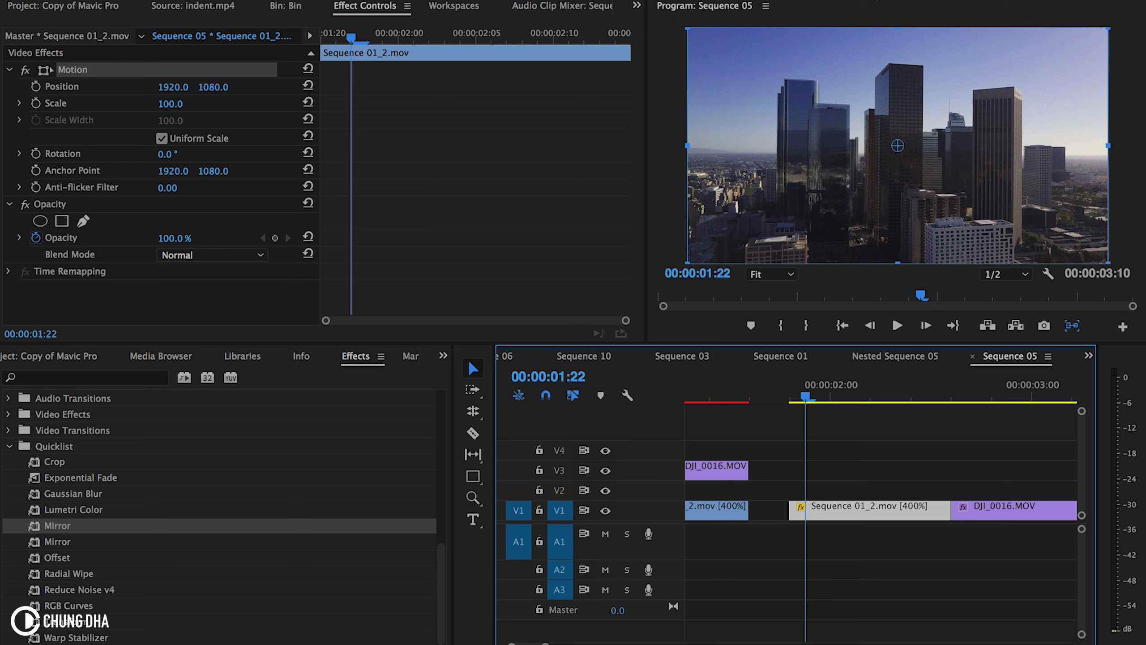
Set the clip's Position to 0, 0 and activate its transform handles in the Program Monitor
left_click(66, 86)
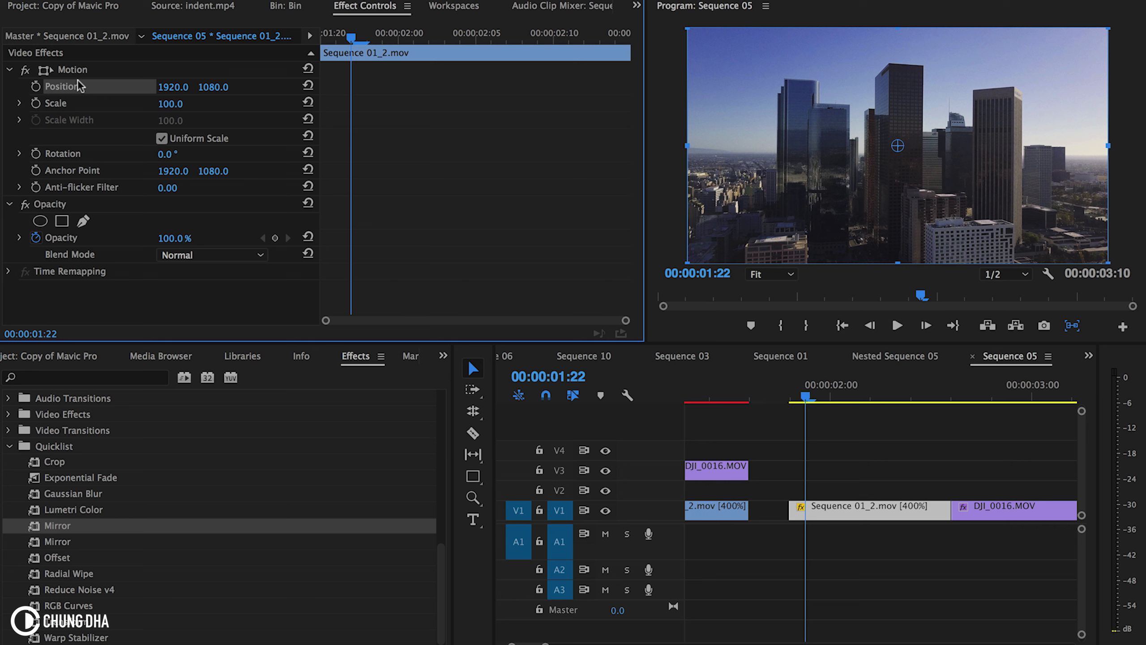
mouse_move(459, 162)
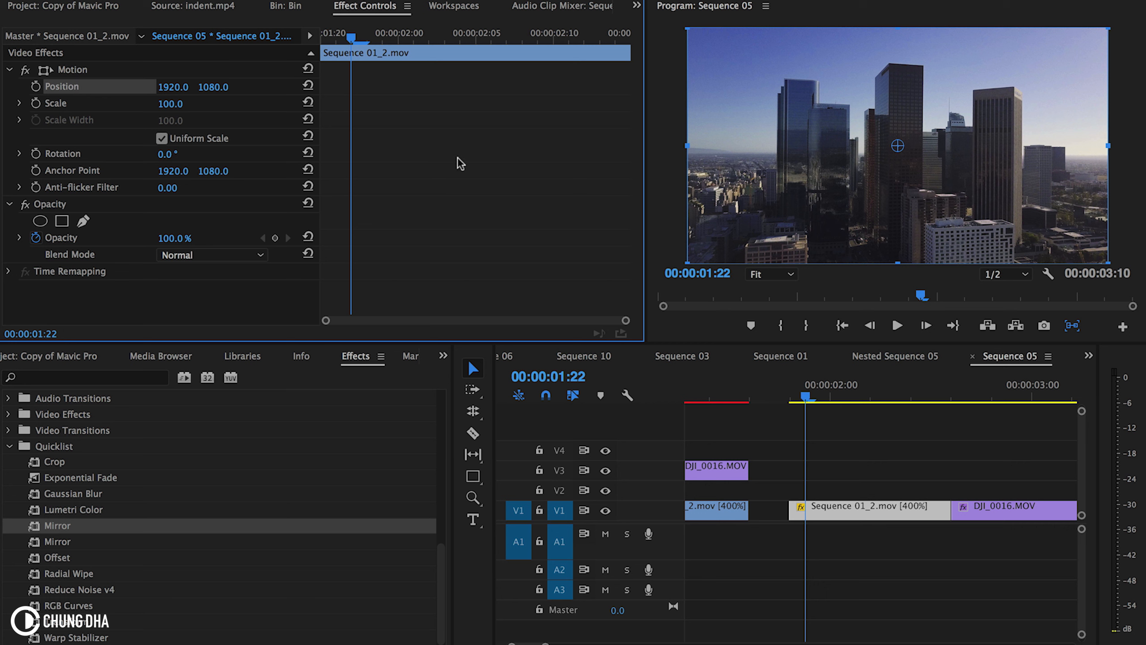
mouse_move(746, 117)
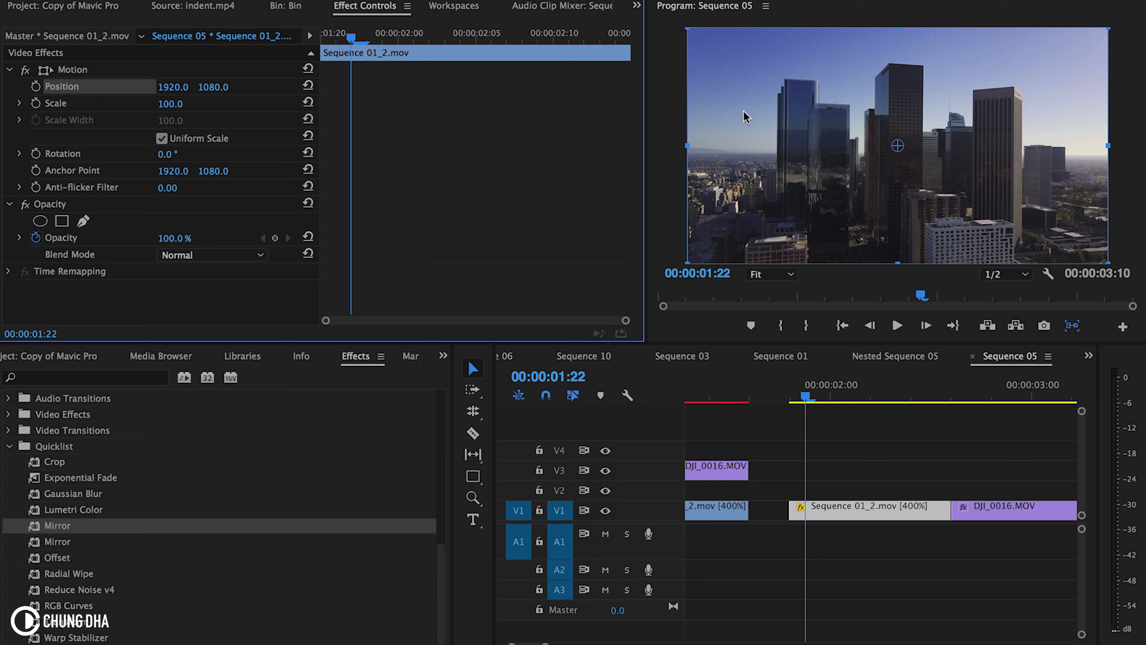
mouse_move(678, 38)
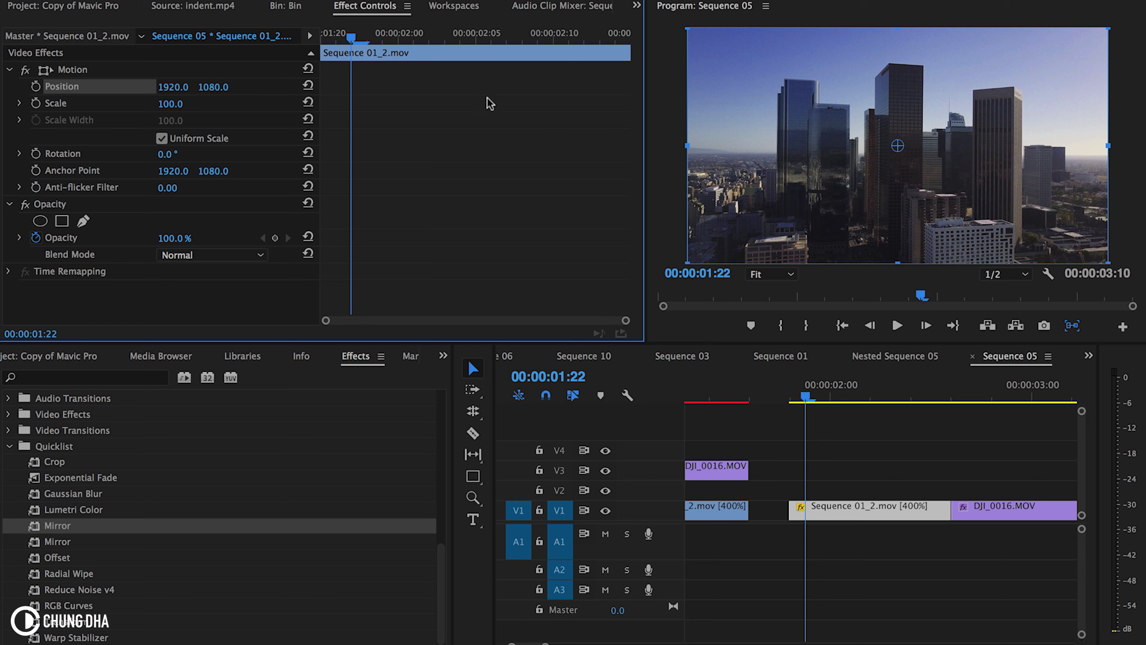
mouse_move(700, 146)
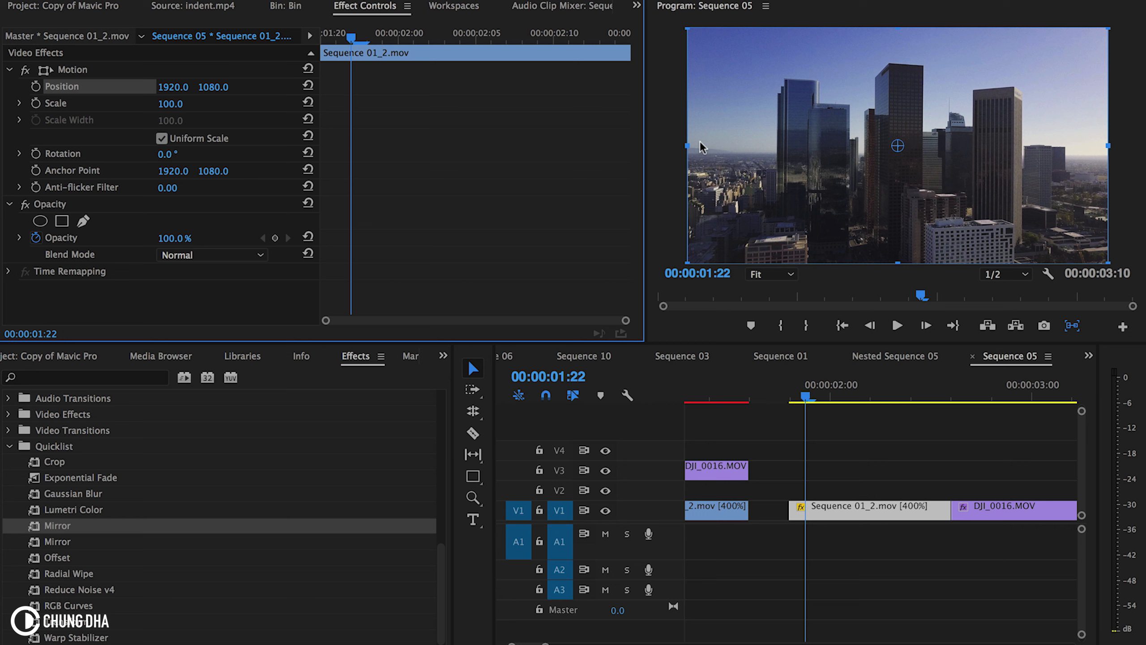
mouse_move(911, 225)
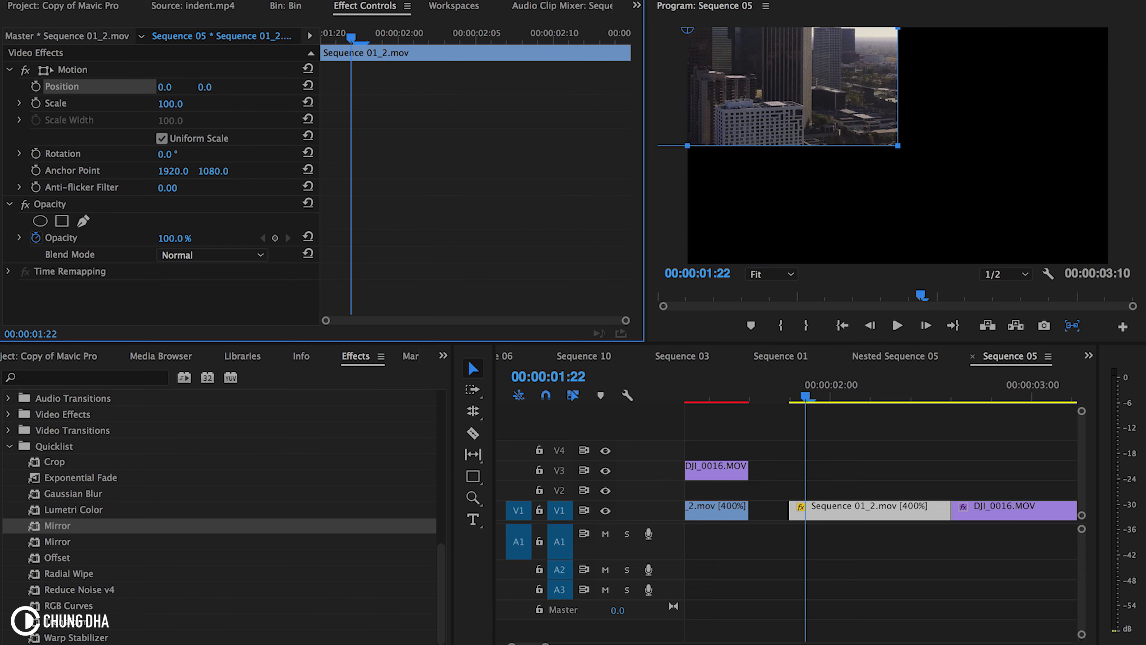
mouse_move(706, 35)
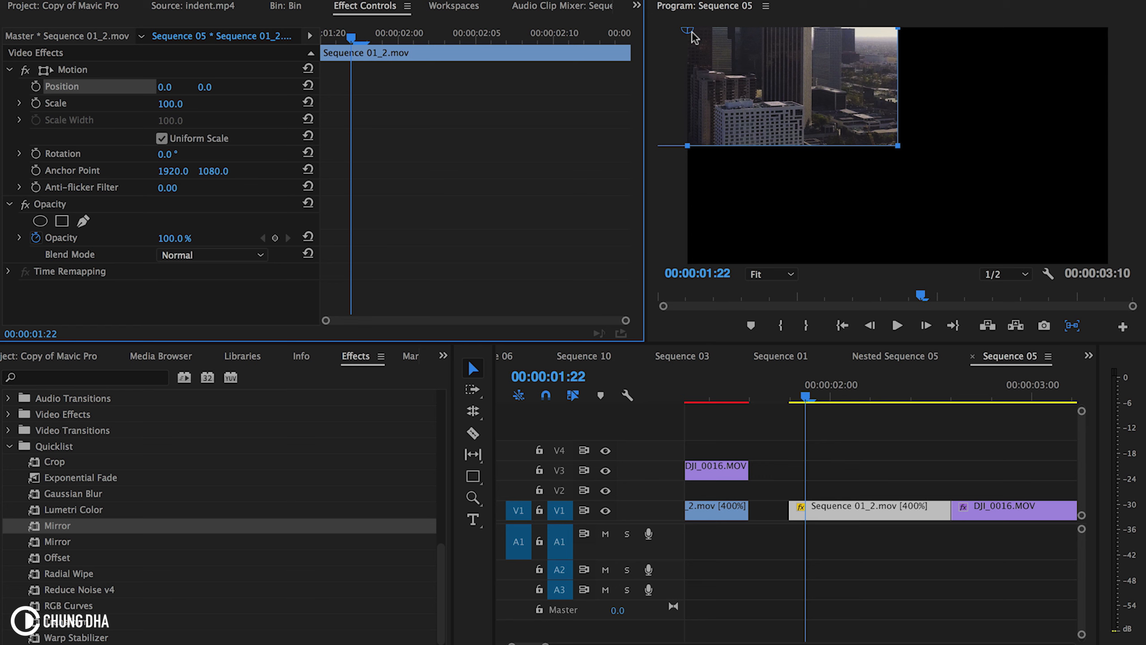
double_click(174, 170)
type("0")
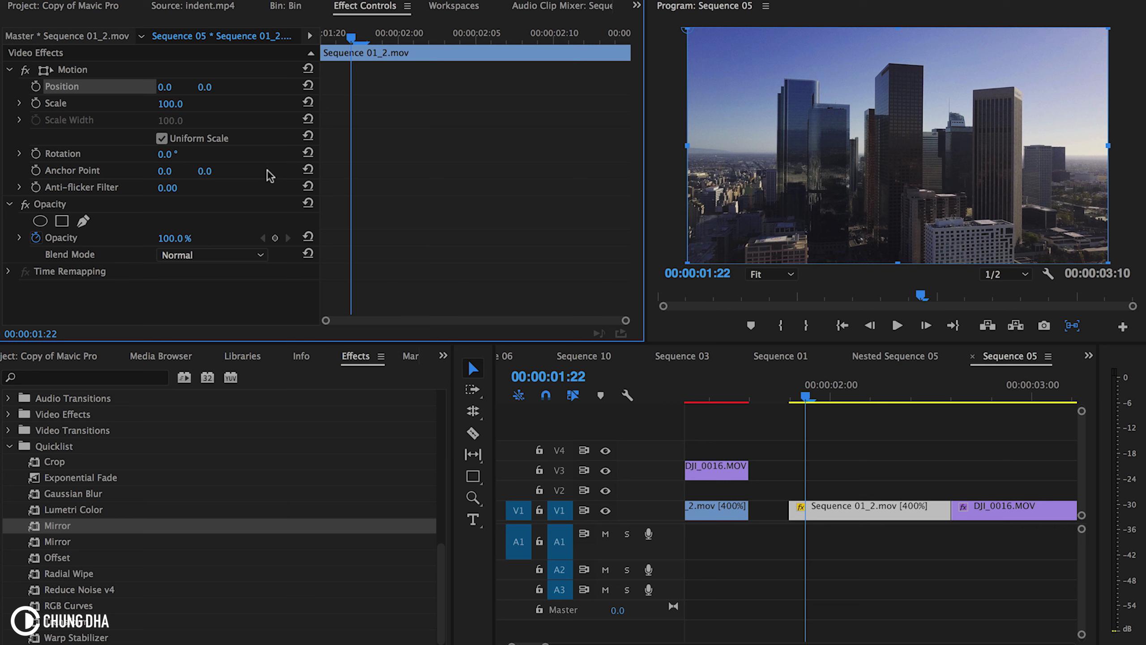
mouse_move(698, 36)
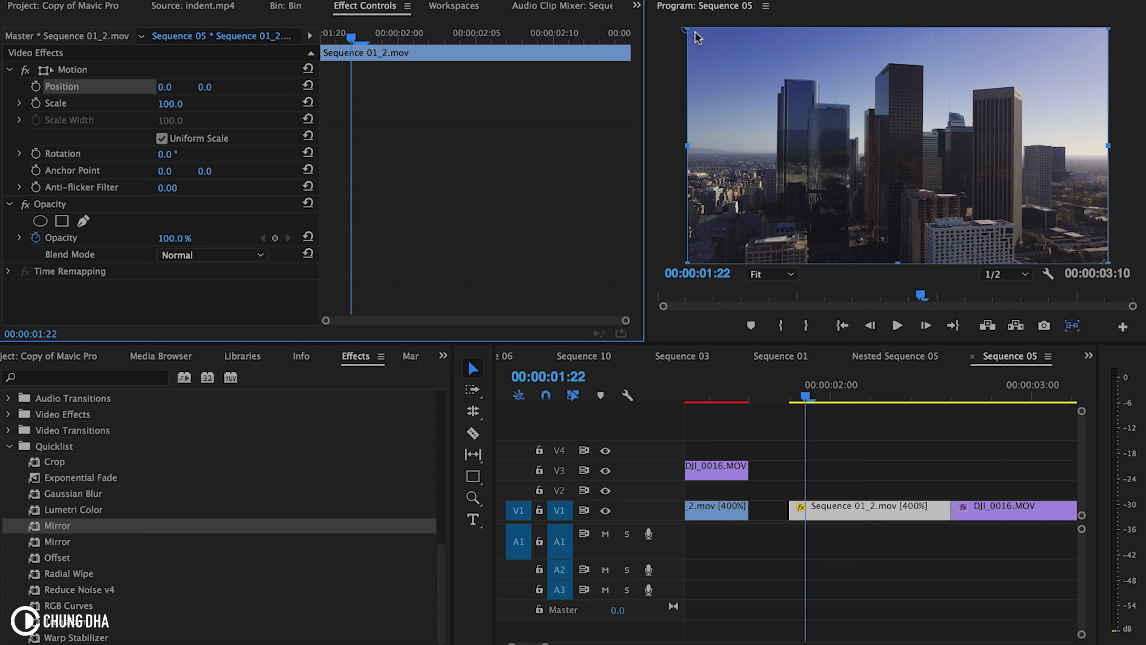
mouse_move(910, 166)
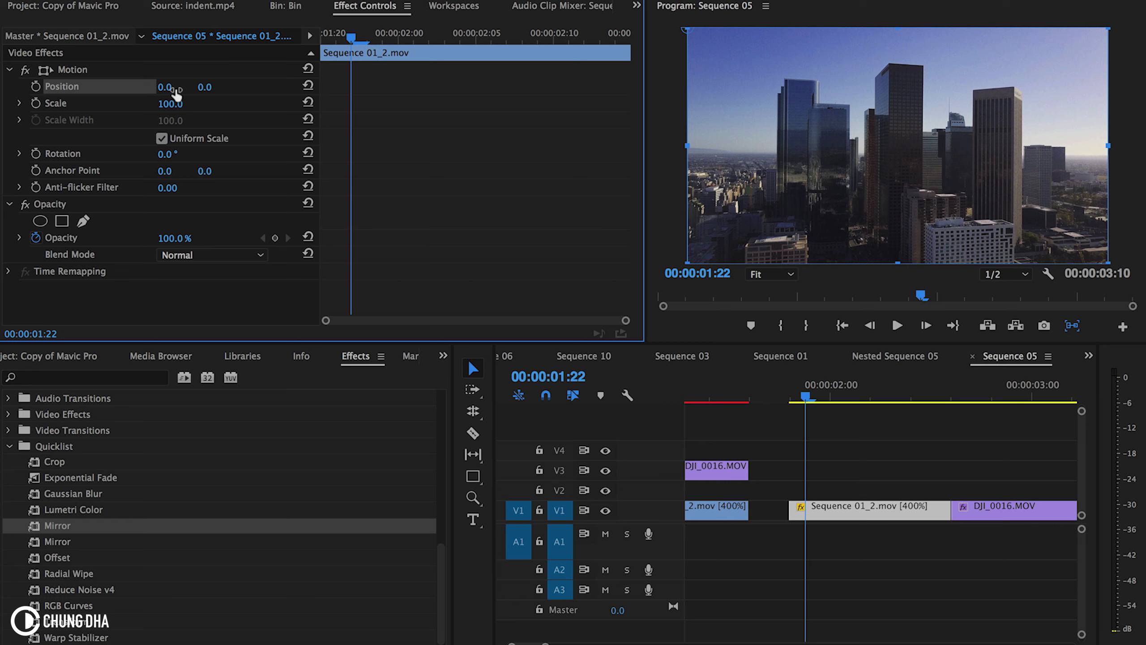
mouse_move(226, 122)
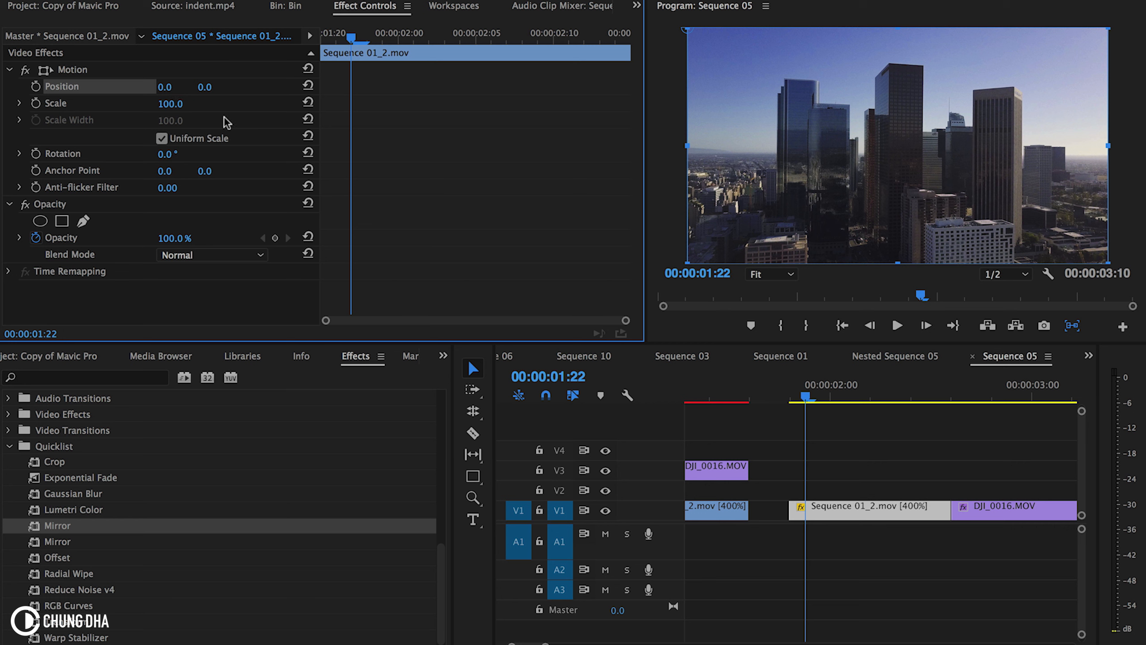
Set the clip's horizontal Position to -400, shifting the footage left
left_click(173, 86)
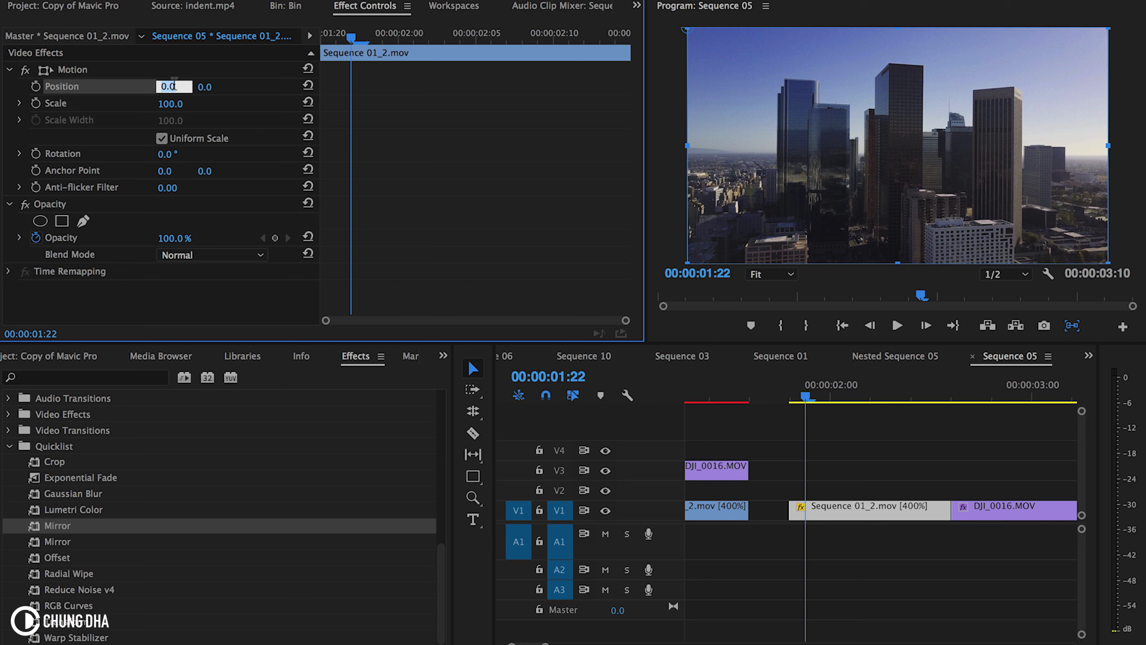
type("-40")
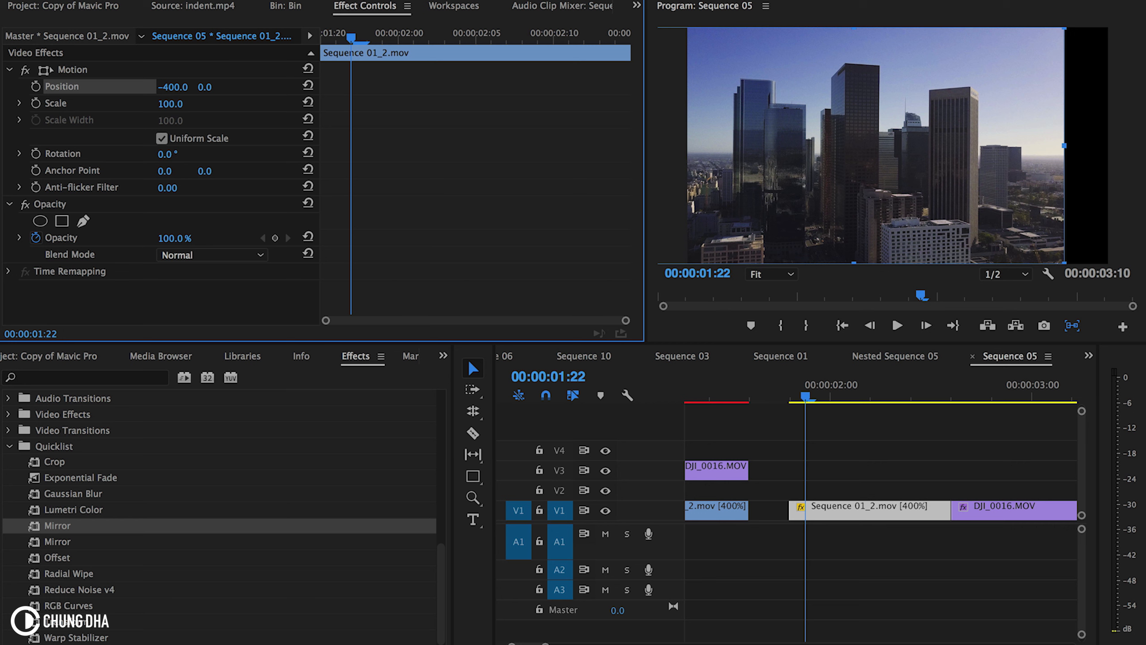
mouse_move(142, 172)
type("0")
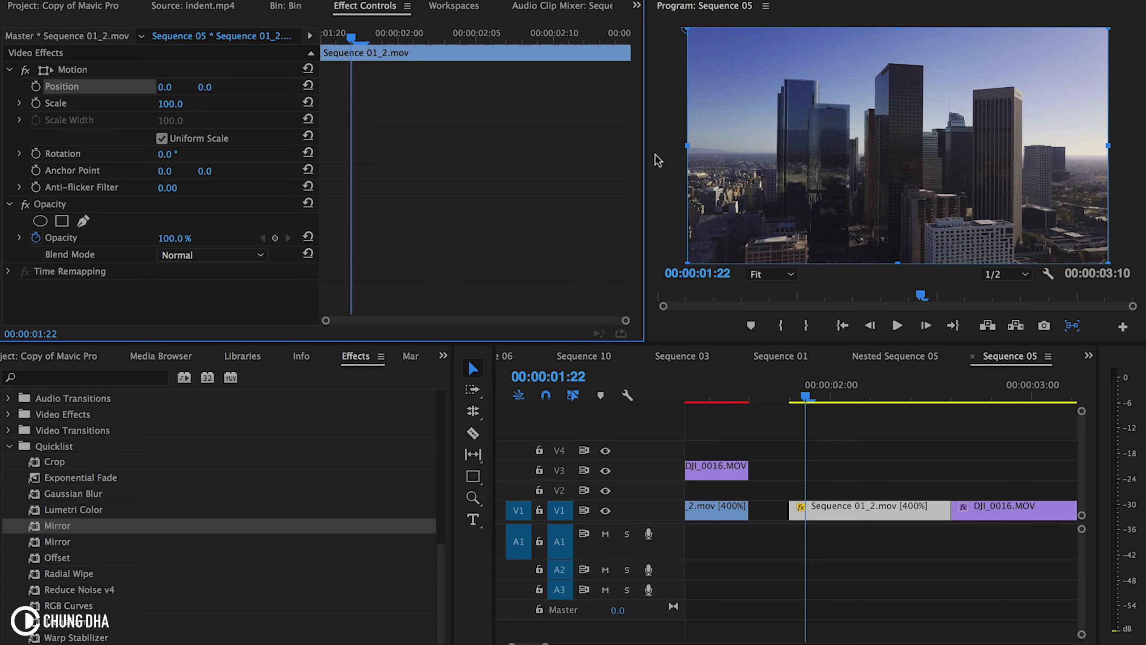
mouse_move(690, 42)
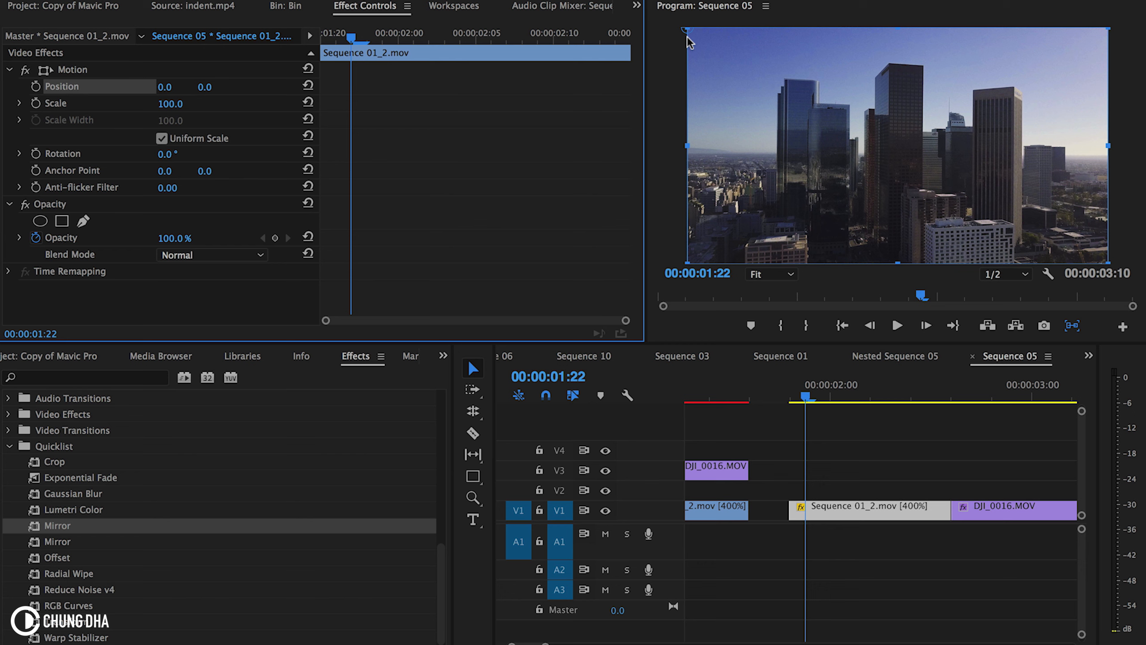
mouse_move(166, 162)
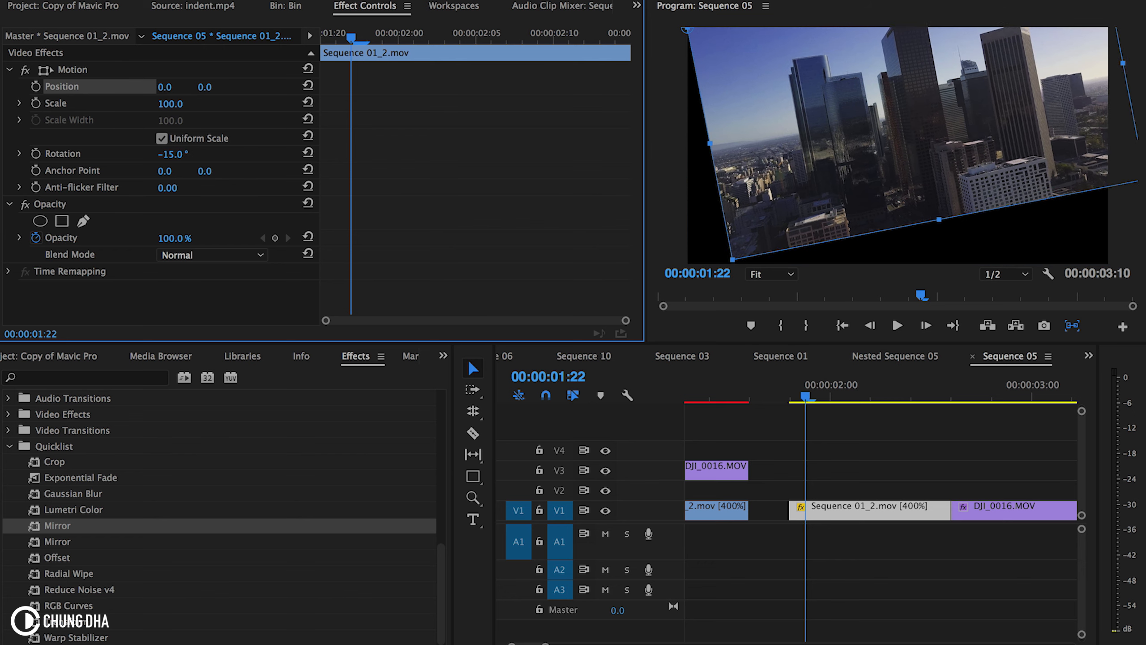
Scrub Rotation, then reset Rotation to 0° and Scale to 100 so the clip fills the frame
left_click_drag(169, 153, 182, 154)
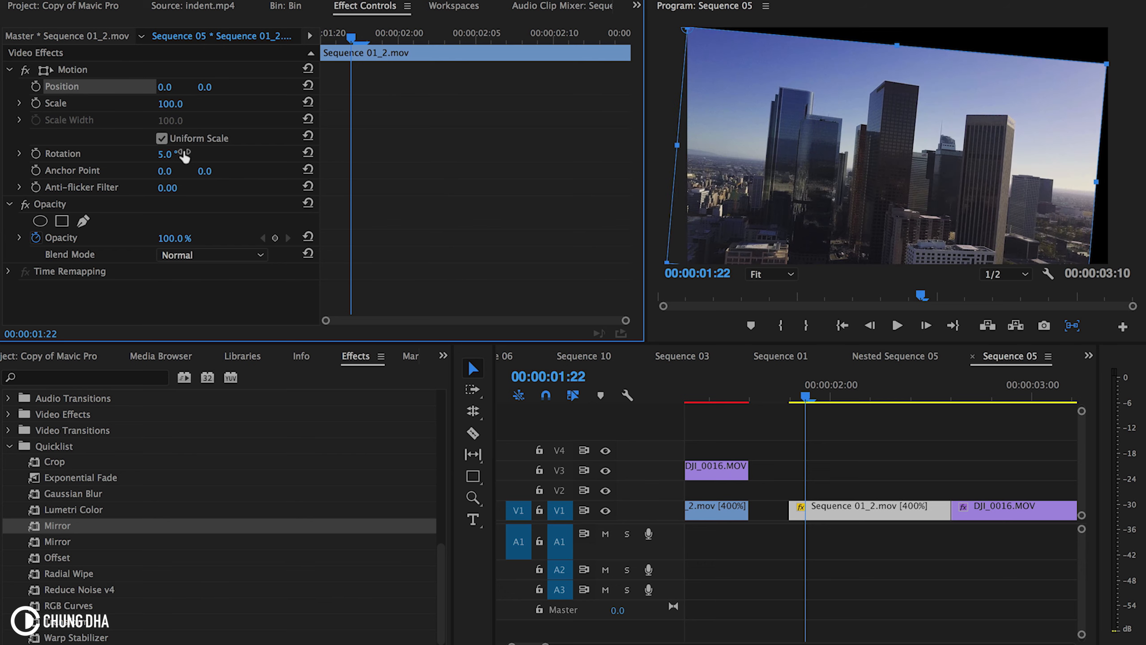
left_click(308, 153)
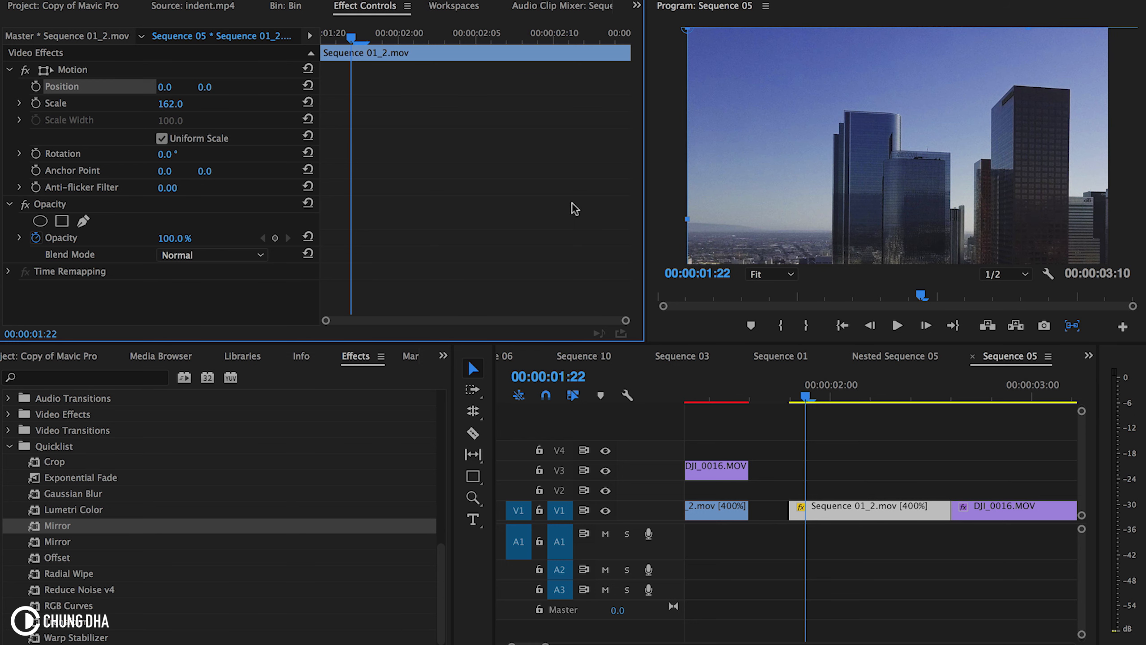
left_click(307, 104)
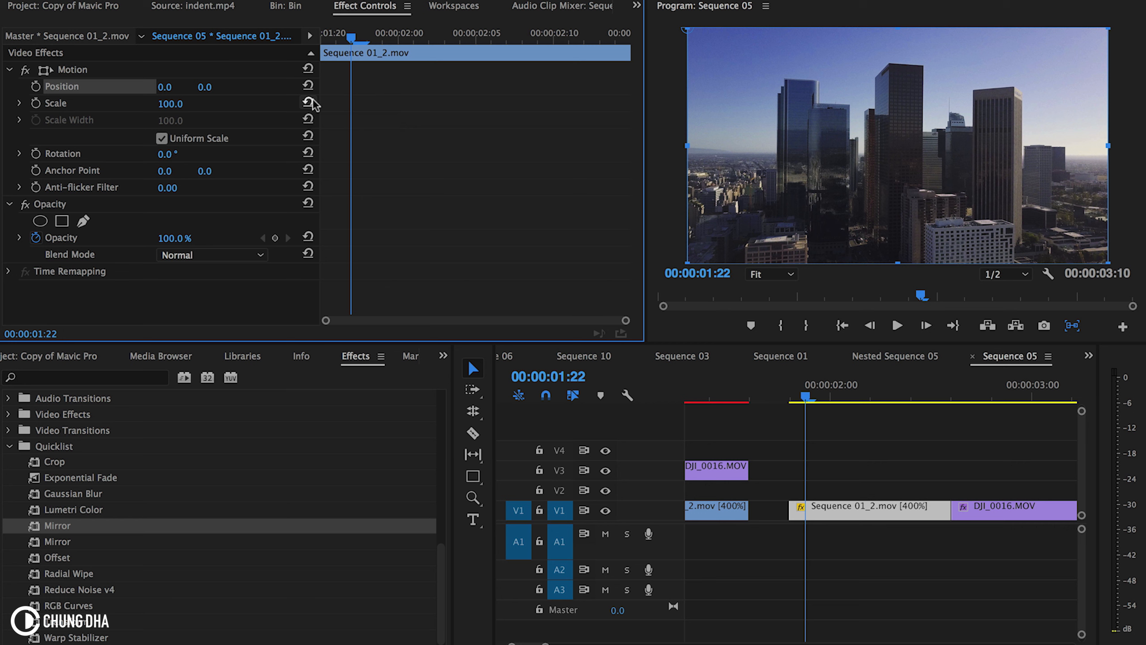
mouse_move(895, 122)
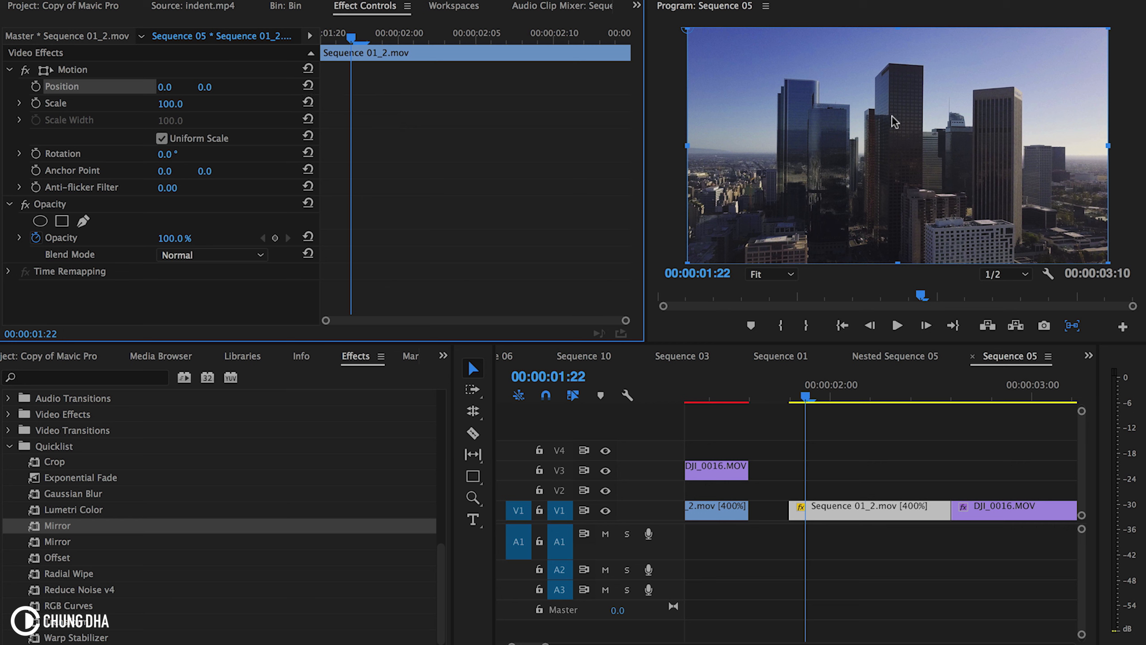
mouse_move(909, 156)
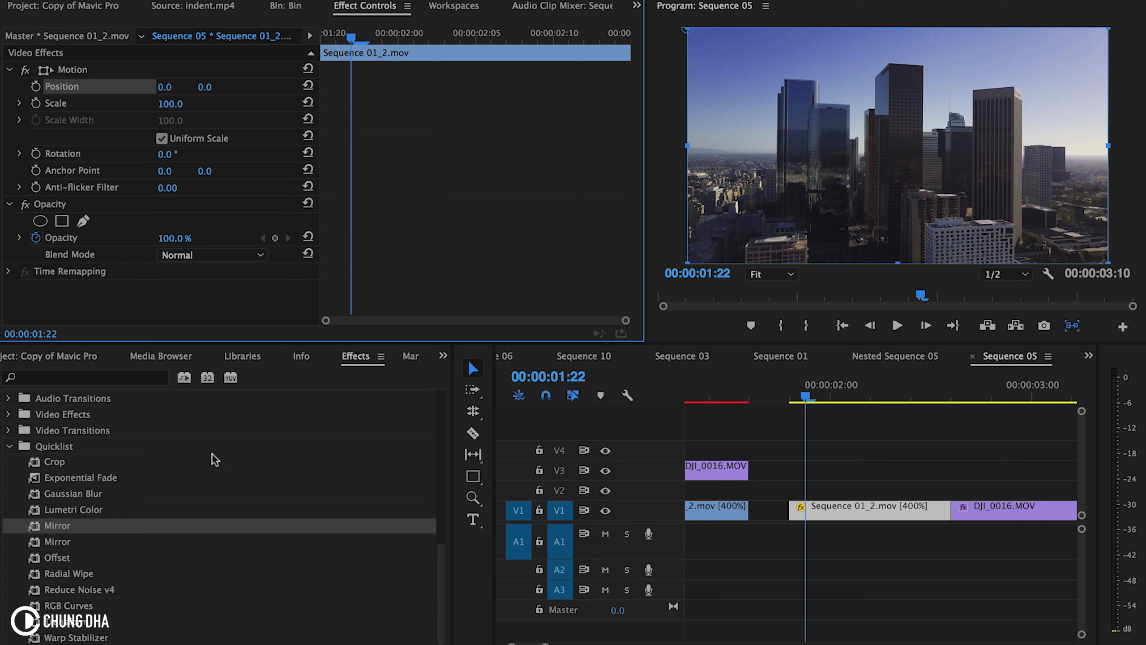
Search the Effects panel for the ChungDha Four-Point Garbage Matte preset
left_click(84, 377)
type("gar")
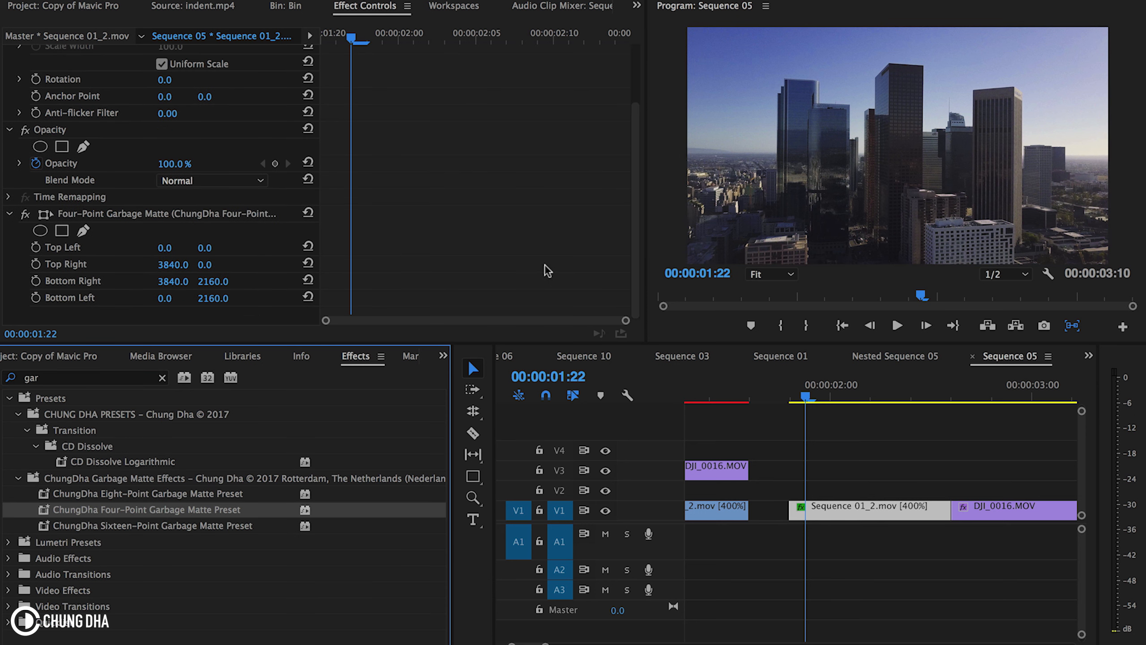
mouse_move(686, 28)
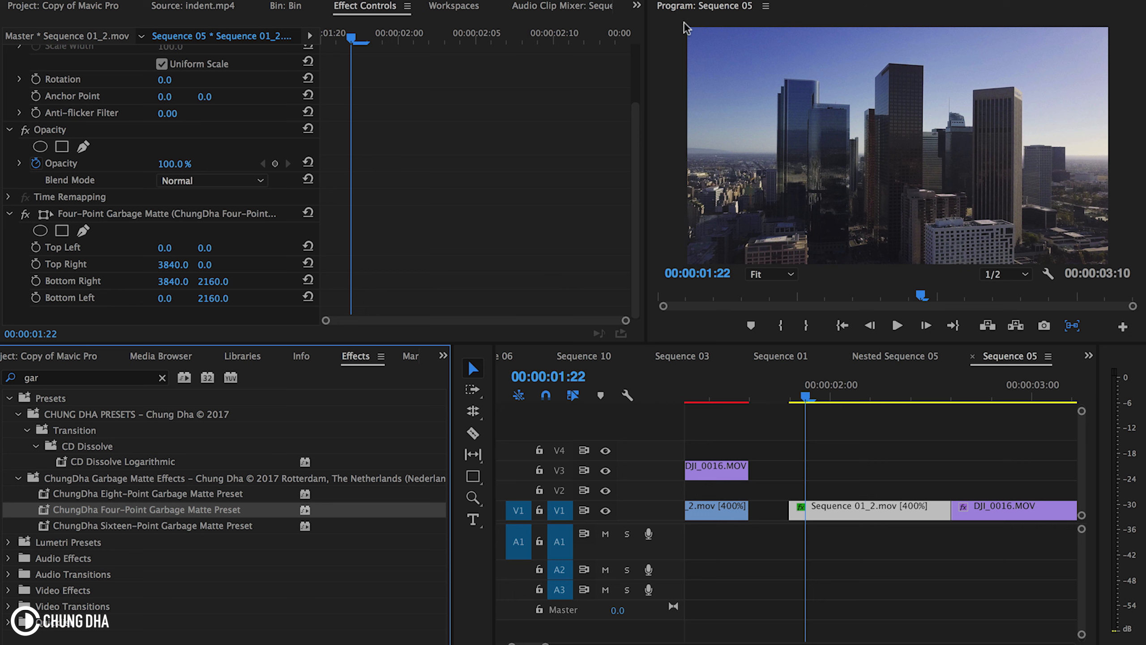
mouse_move(169, 250)
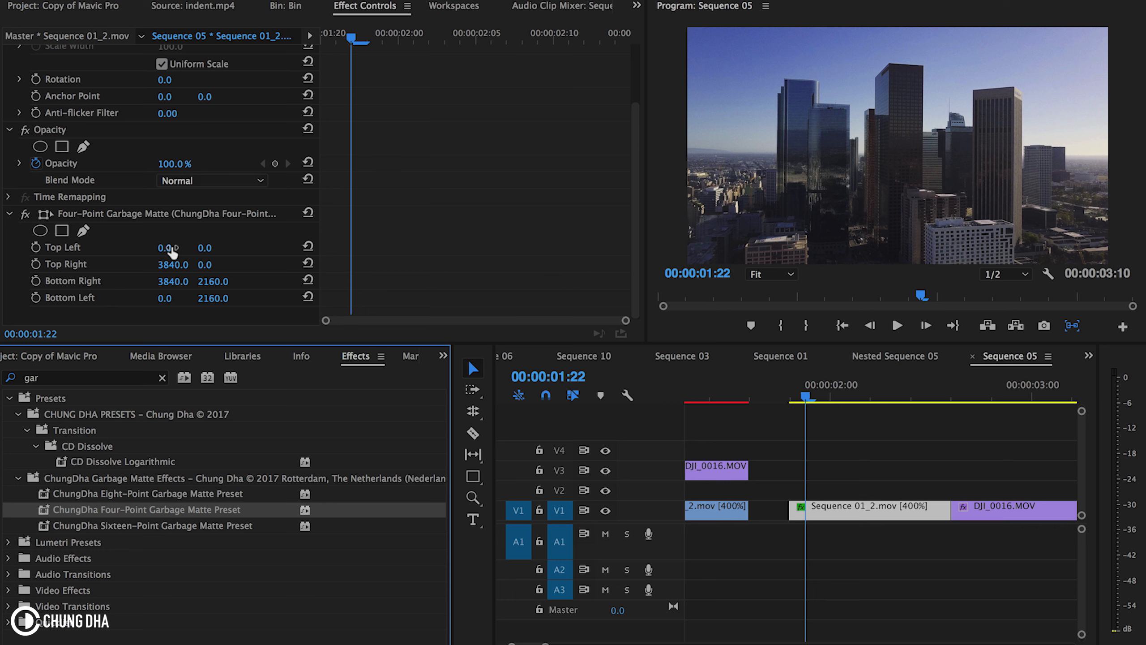
mouse_move(173, 253)
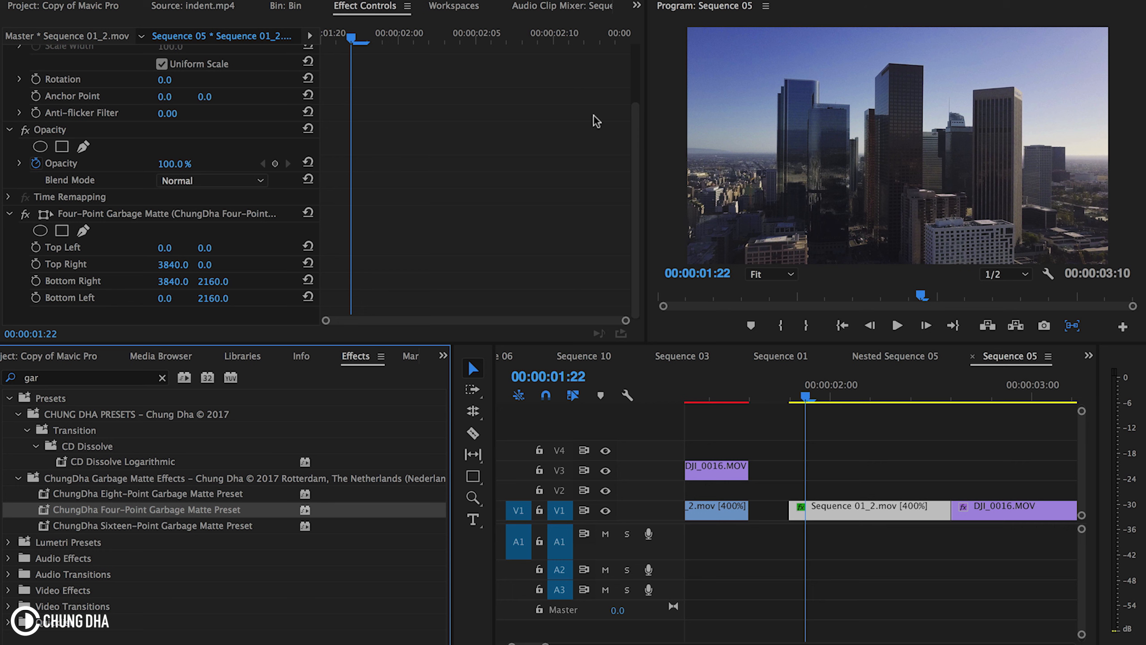
mouse_move(897, 101)
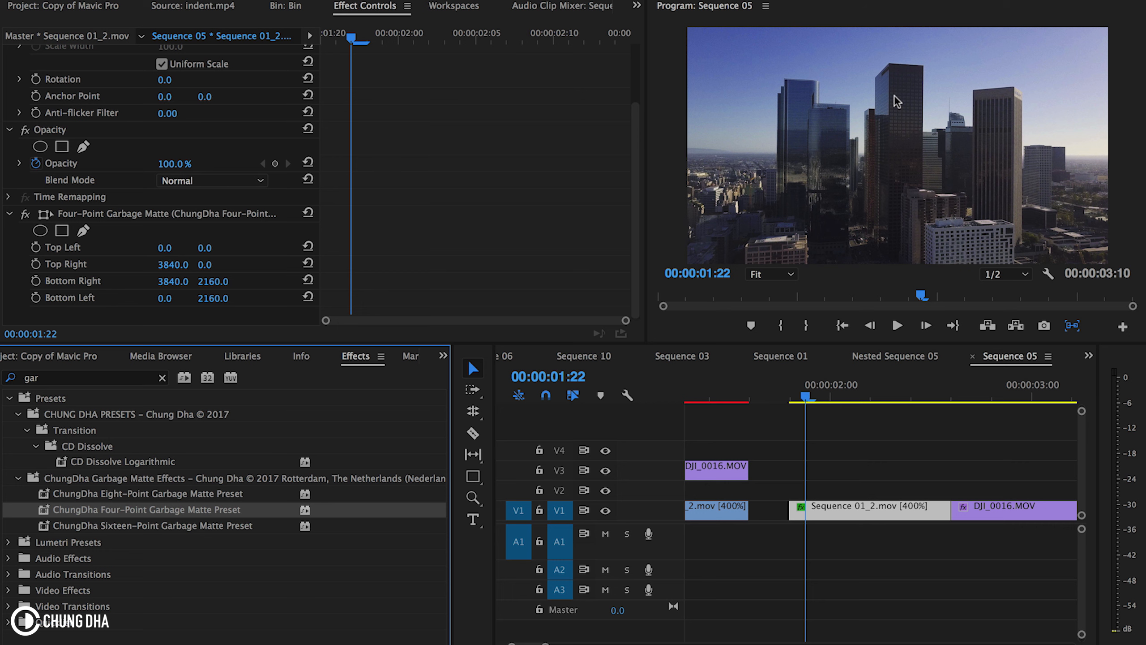
mouse_move(886, 163)
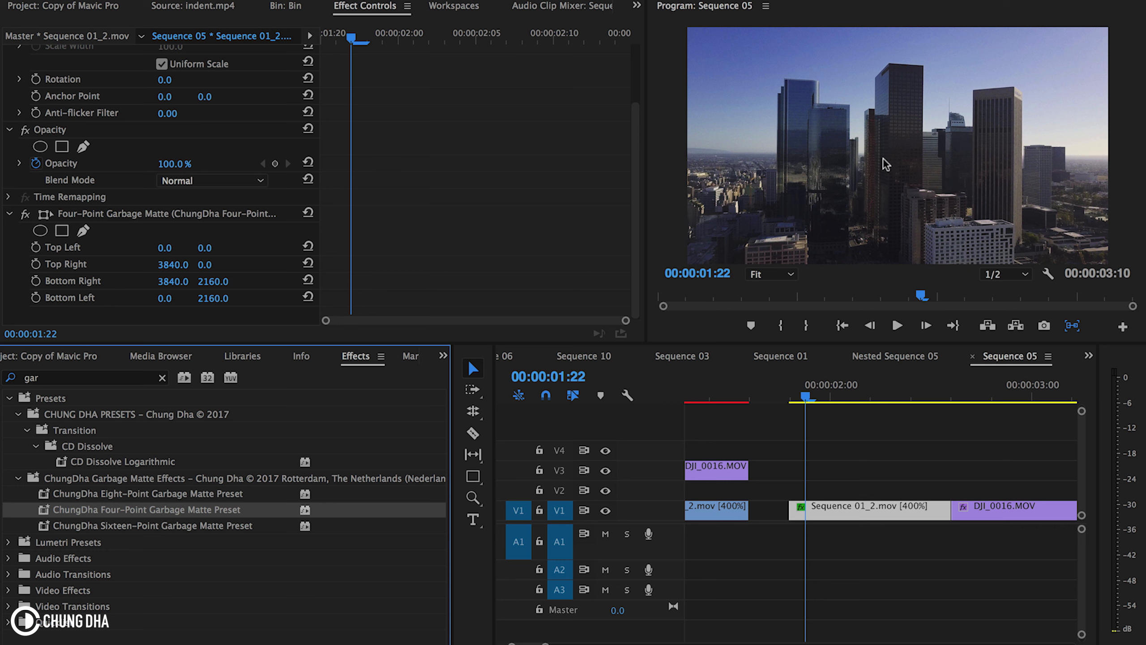
mouse_move(857, 160)
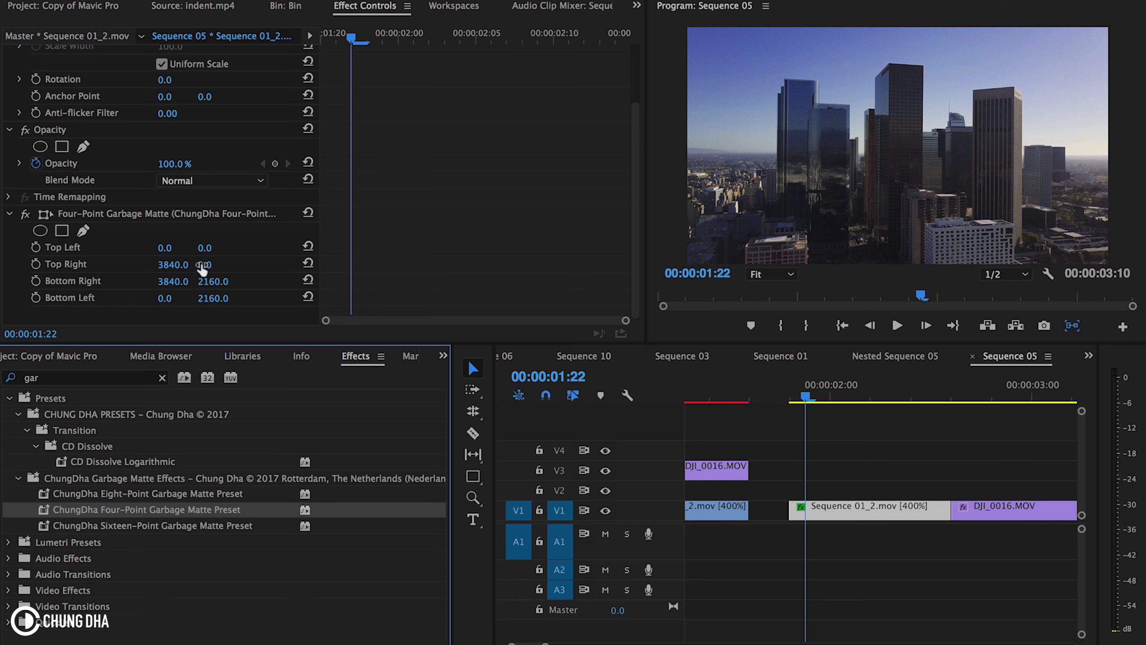
Set the matte's Top Left corner to 1520, 680
left_click(164, 247)
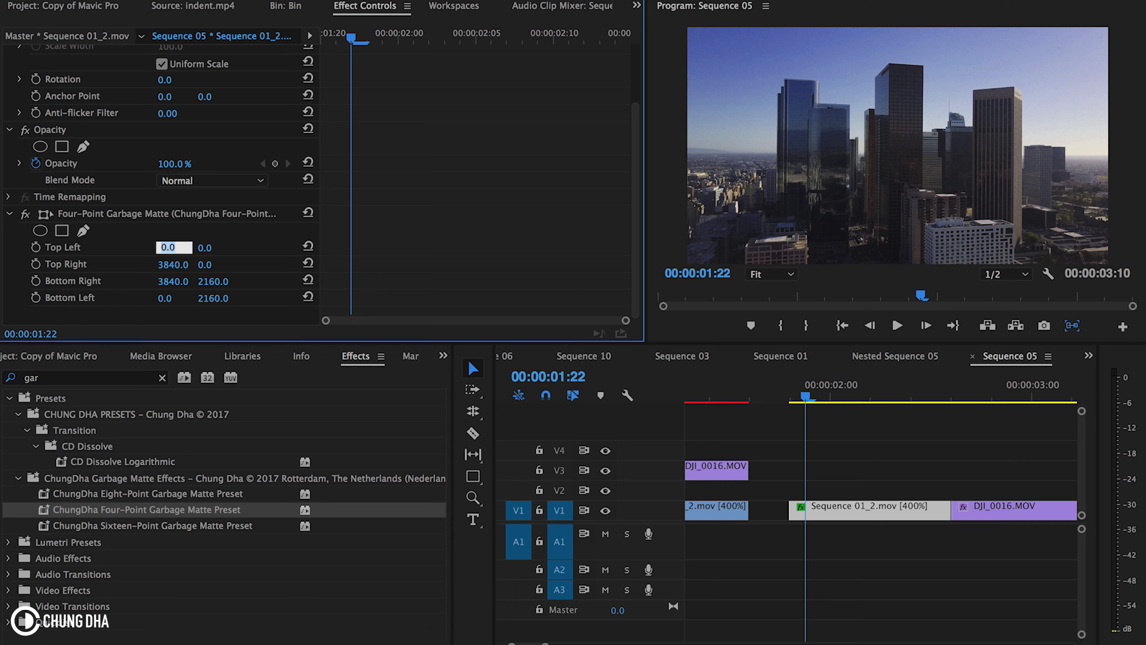
type("1920")
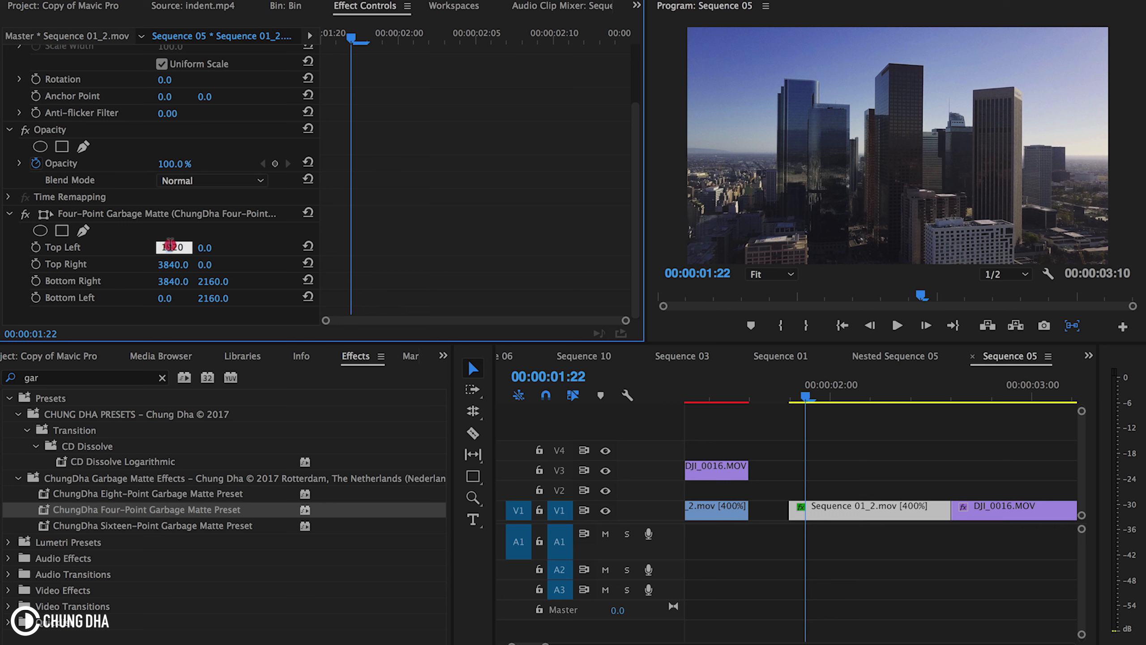
type("1920")
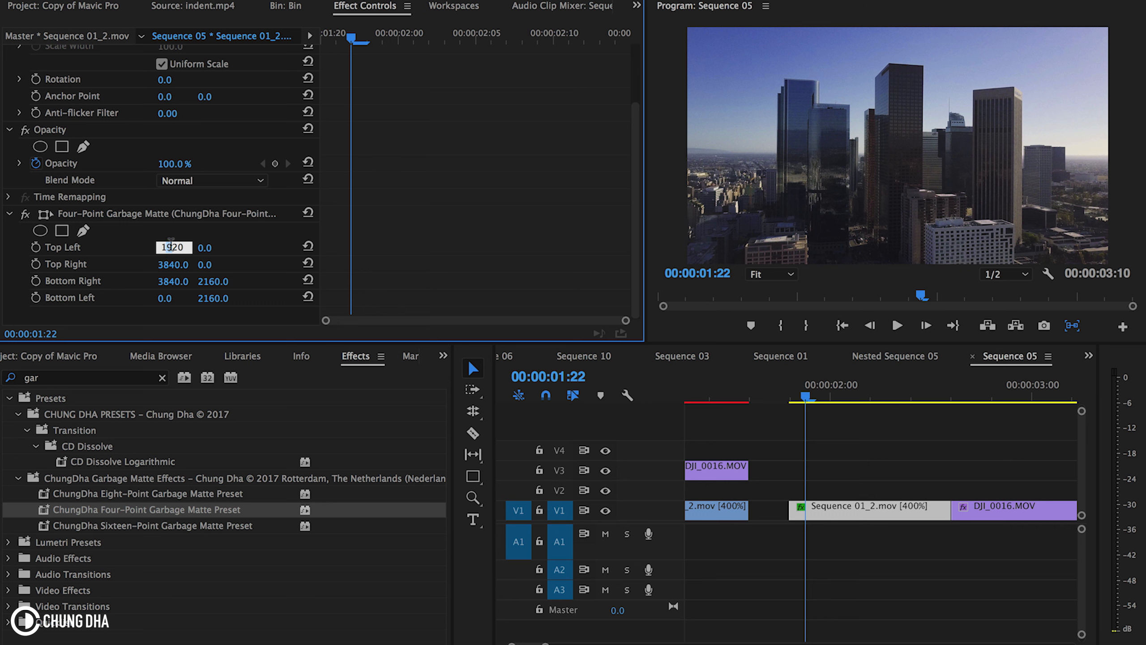
type("1520.0")
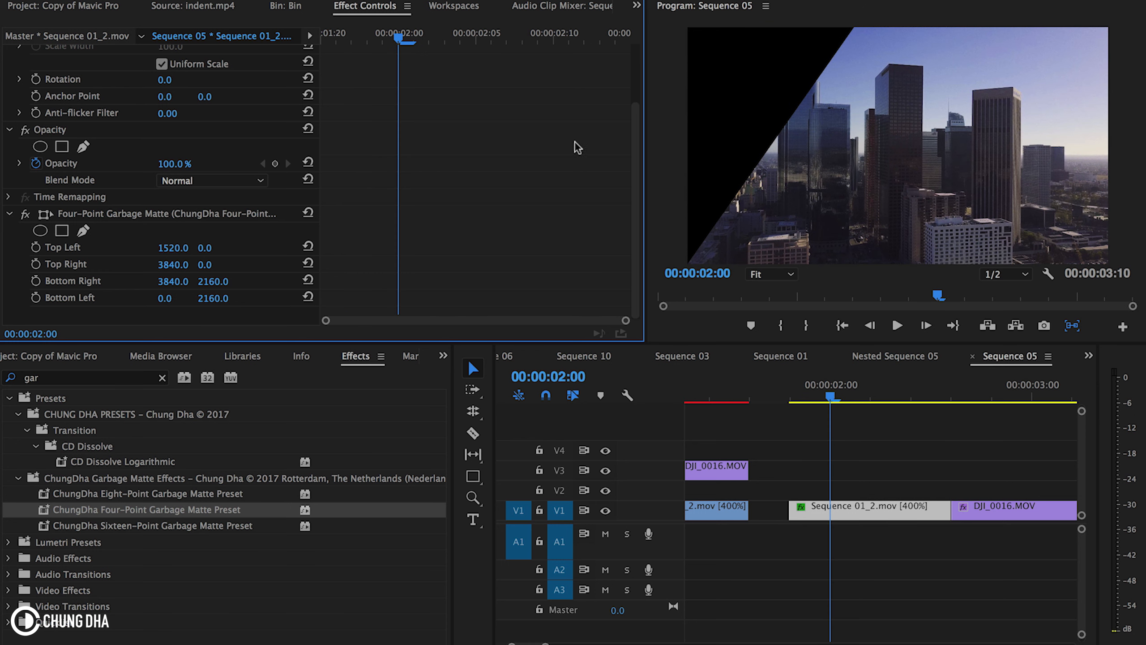
mouse_move(551, 193)
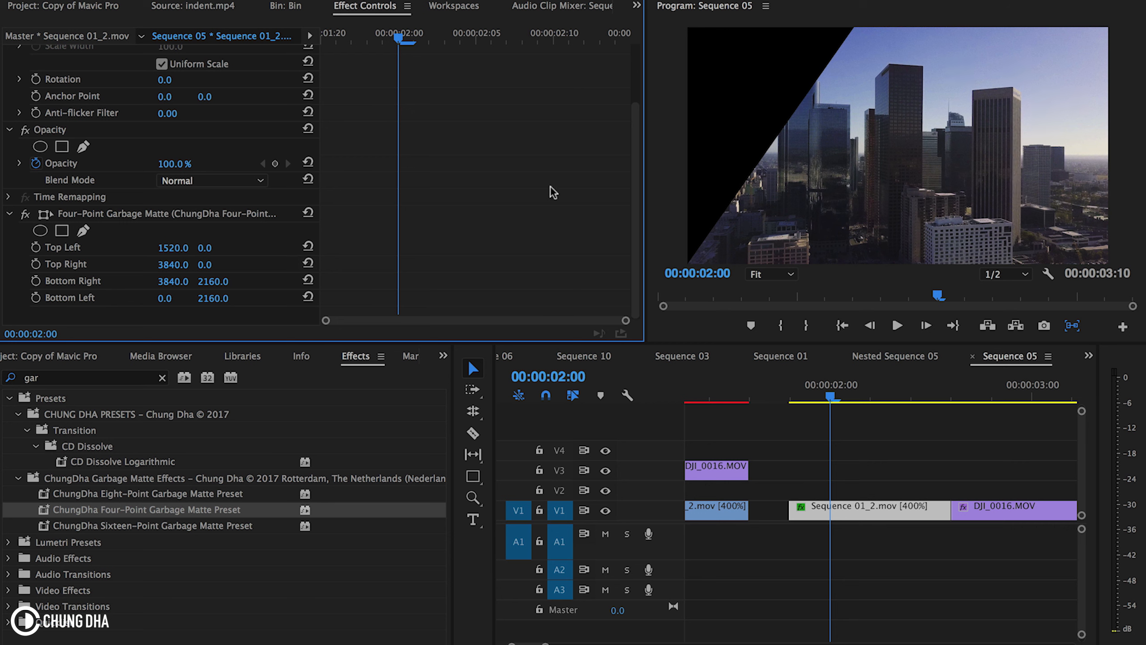
left_click(213, 247)
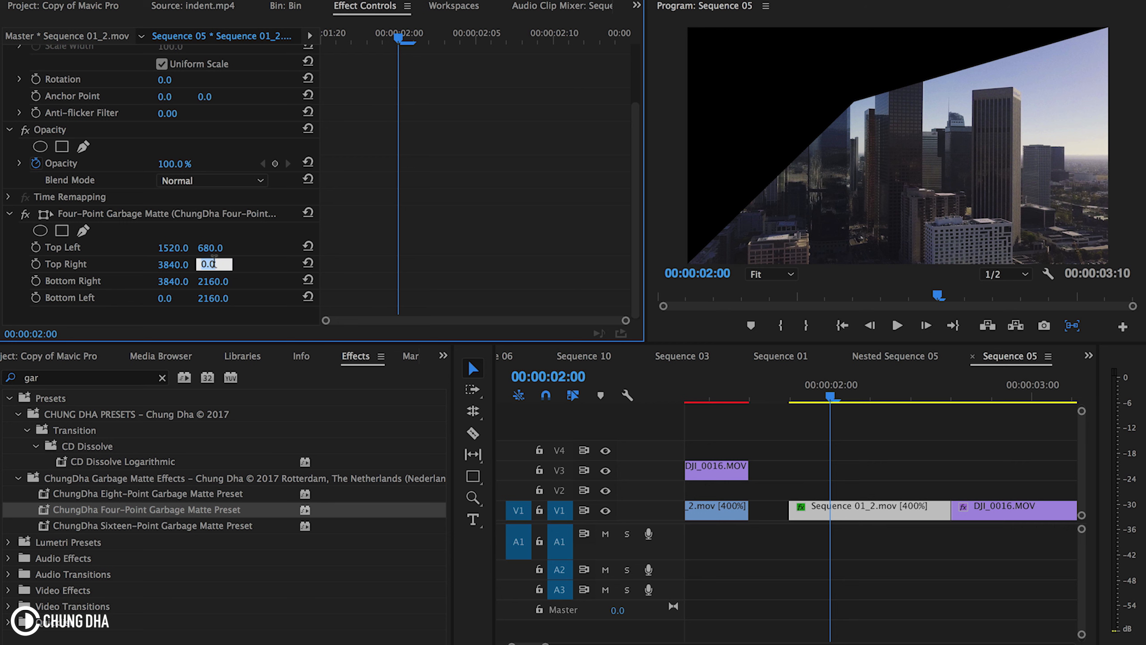
type("680.0")
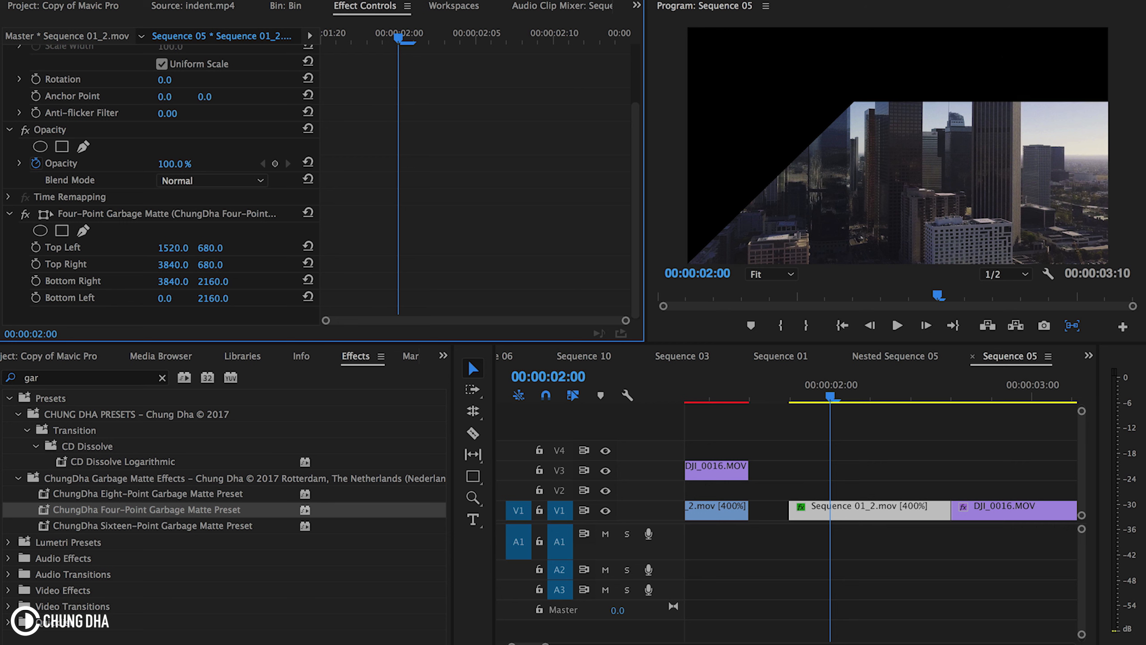
Set the Top Right corner to 2320, 680 and the Bottom Right corner to 2320, 1480
left_click(173, 264)
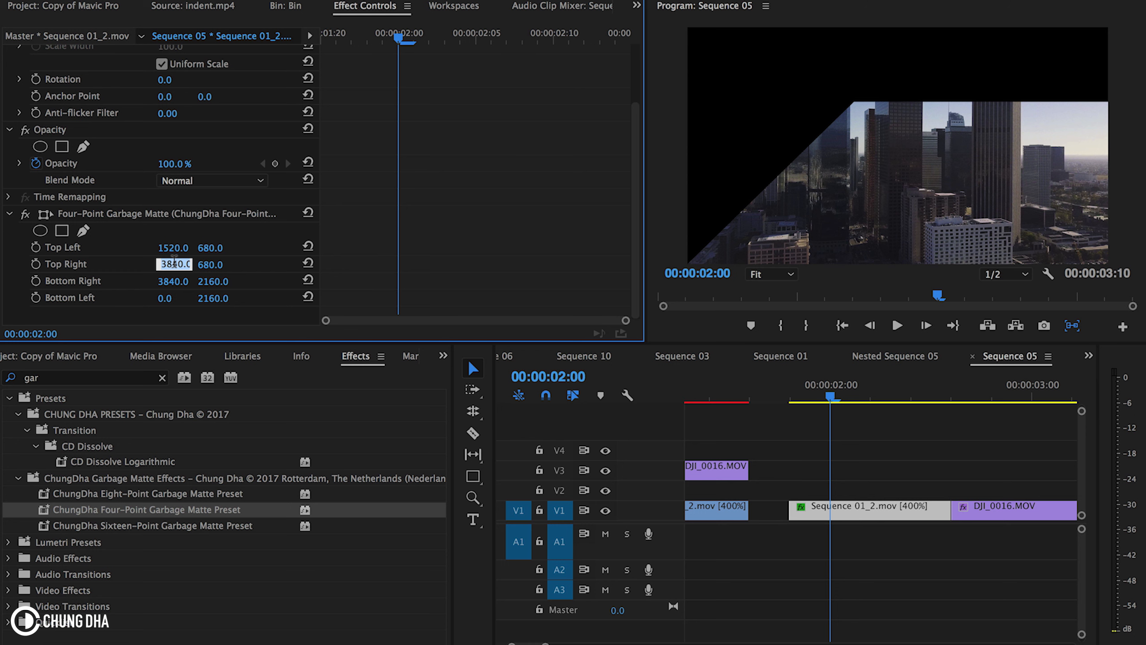
type("2320")
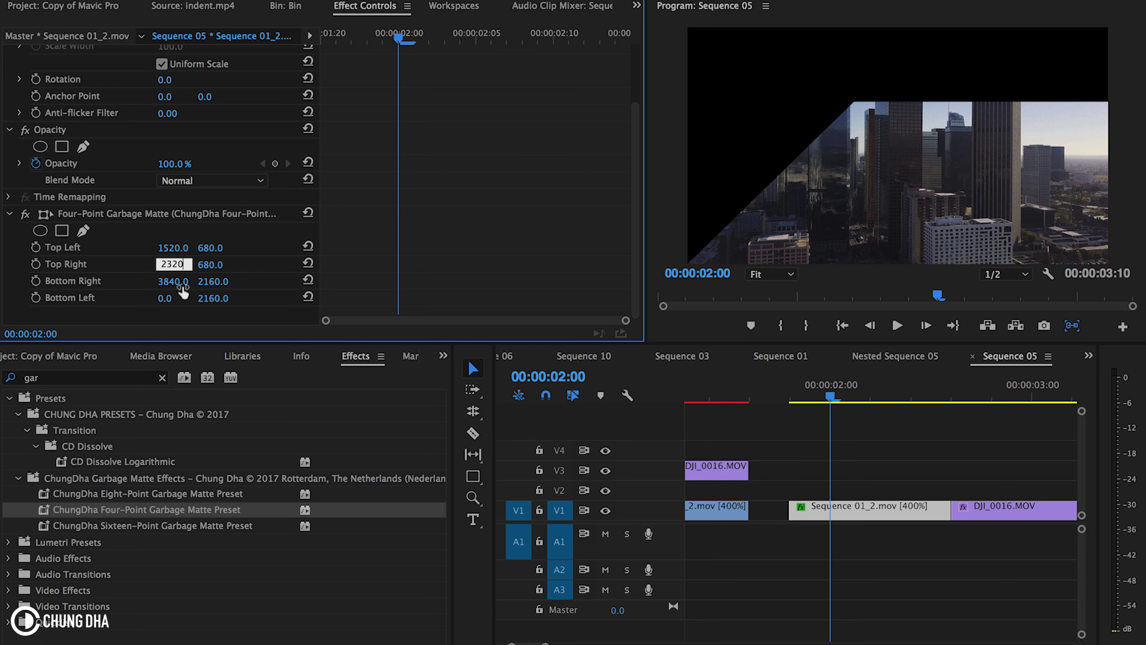
left_click(174, 280)
type("2320")
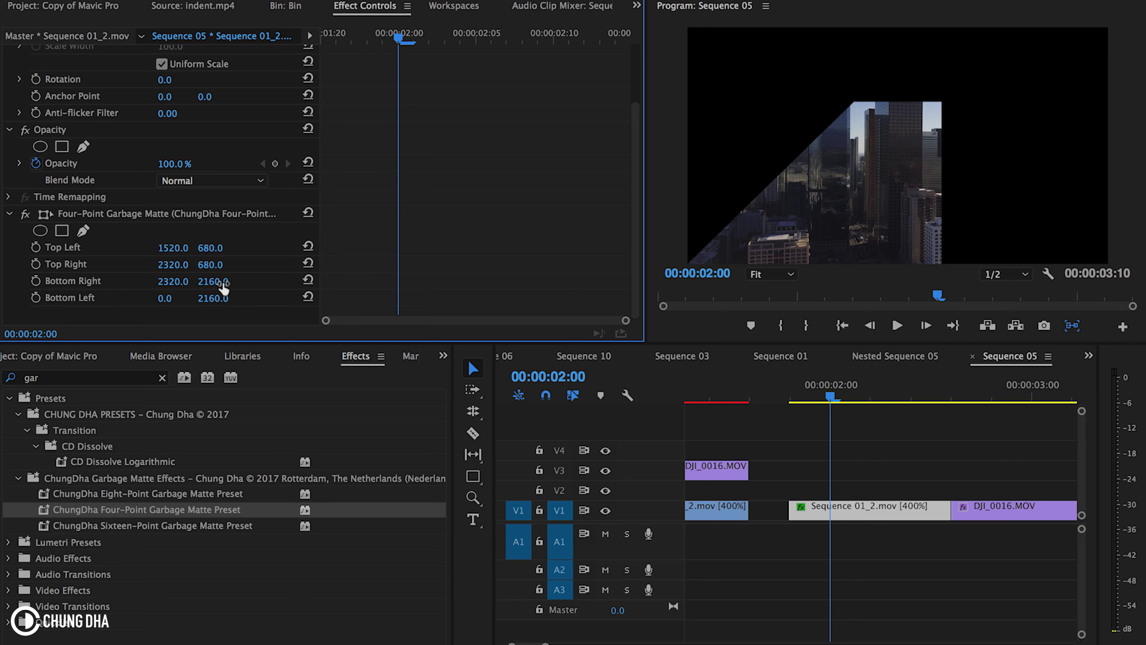
left_click(213, 280)
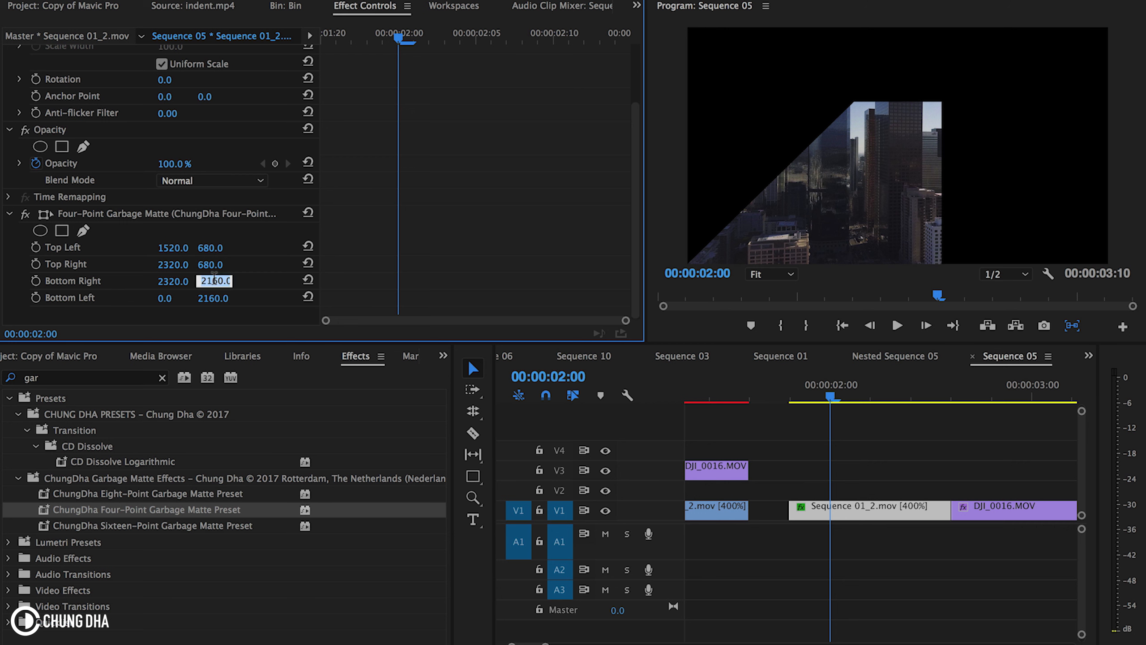
type("1")
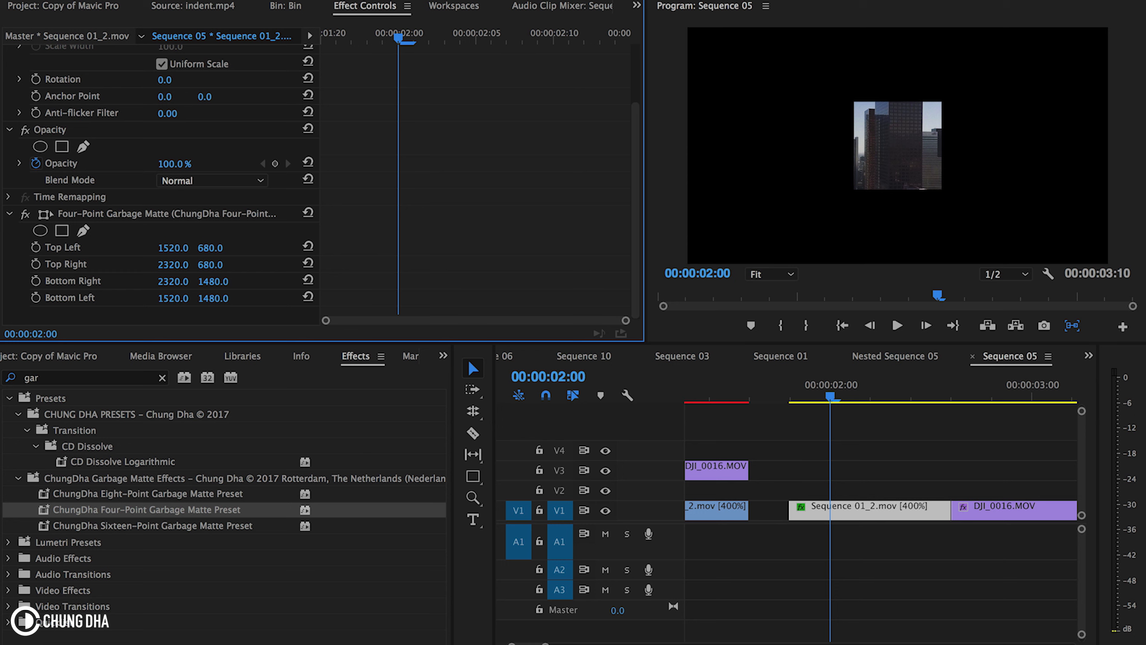
mouse_move(897, 153)
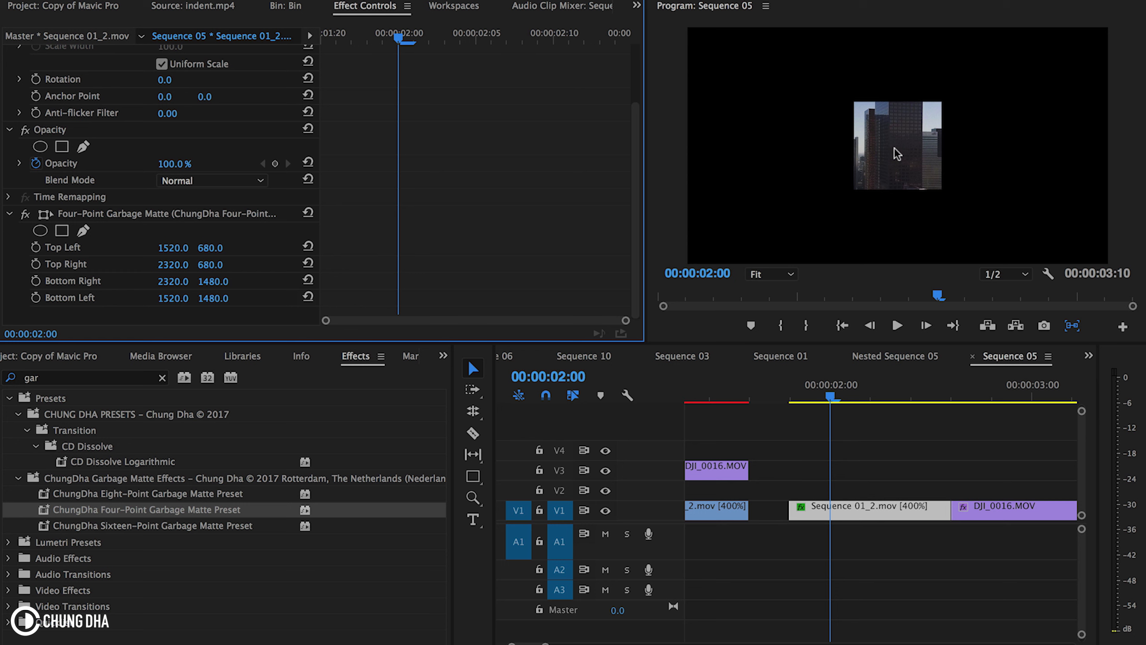
mouse_move(828, 152)
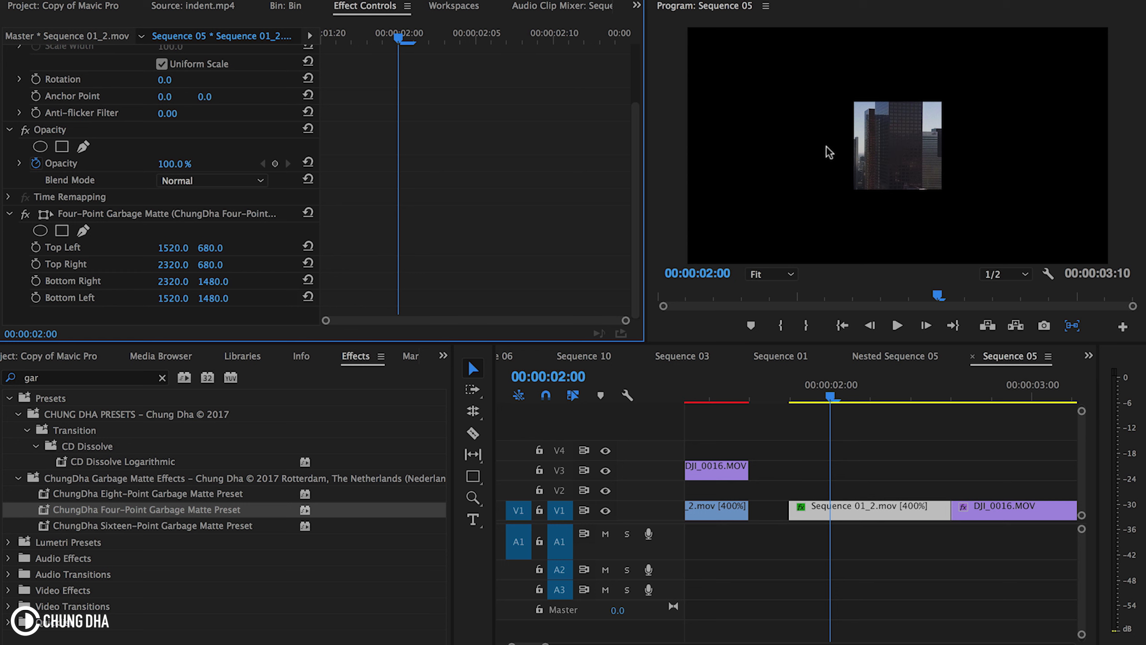
mouse_move(952, 102)
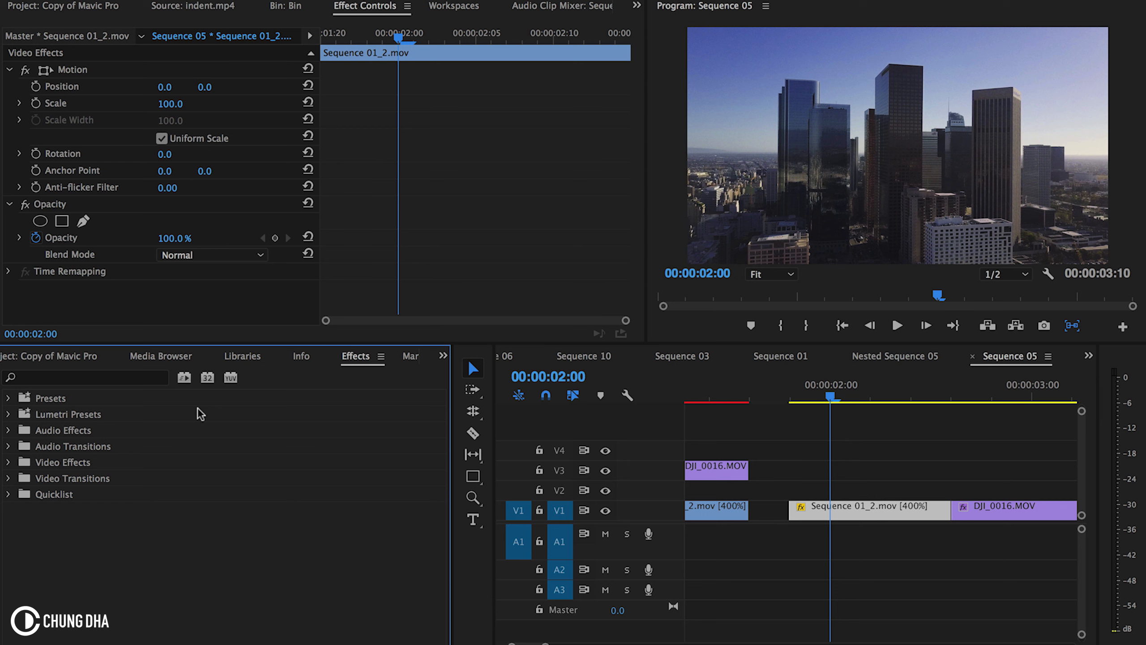
Expand the Quicklist bin and select Mirror, showing its reflection centre 3840, 1080
left_click(8, 493)
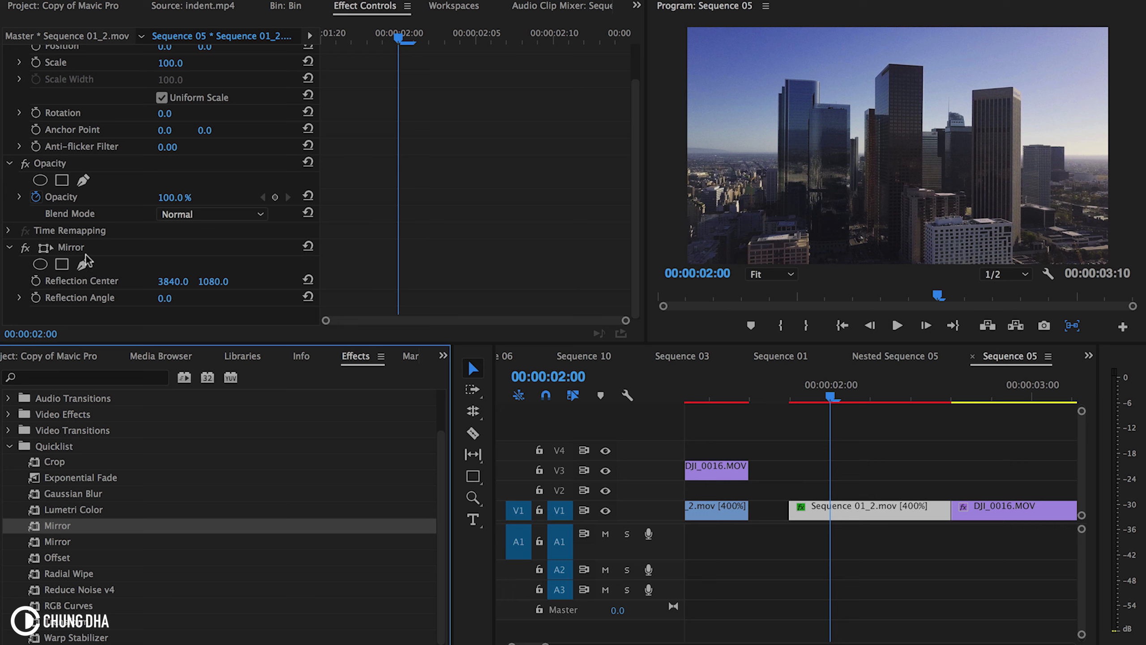
left_click(70, 247)
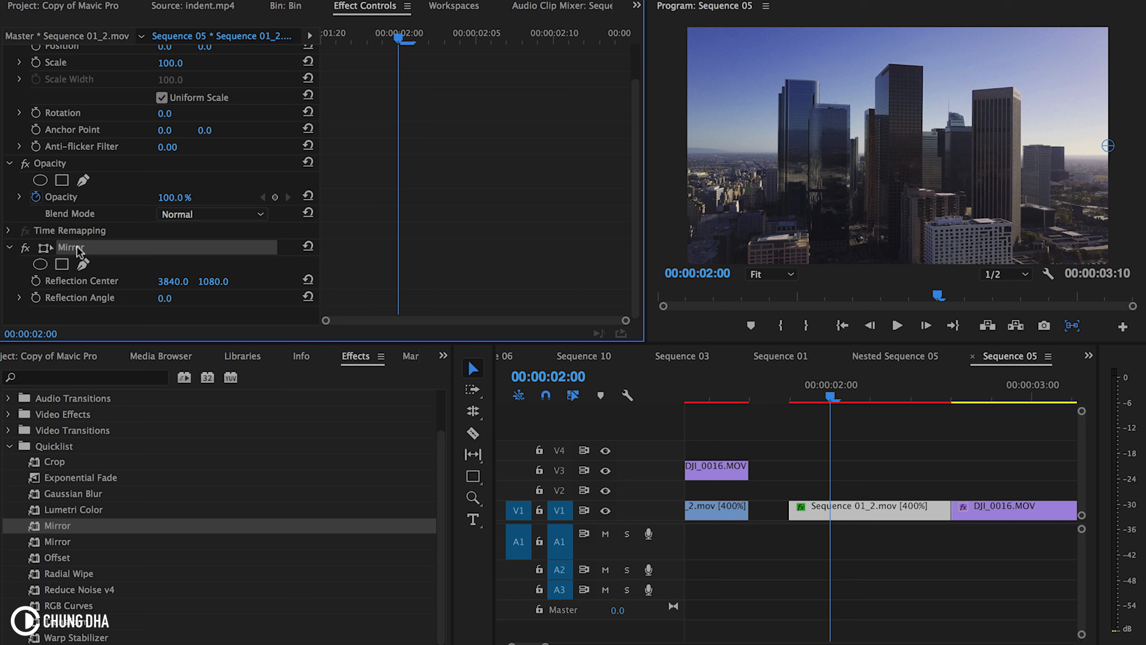
mouse_move(62, 287)
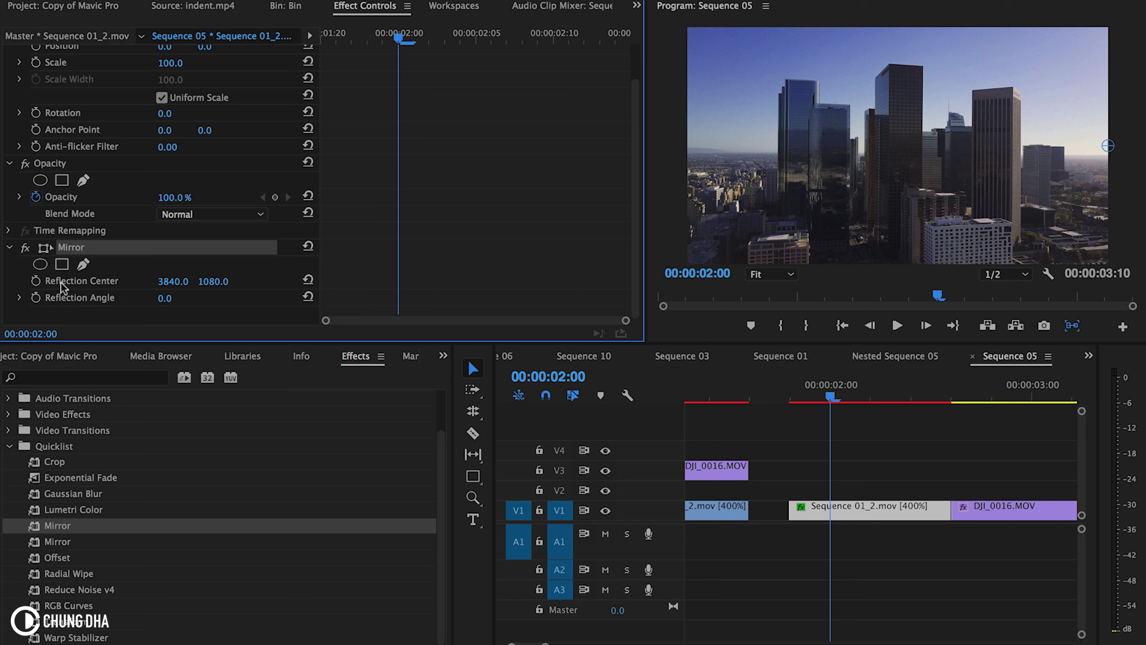
mouse_move(1112, 150)
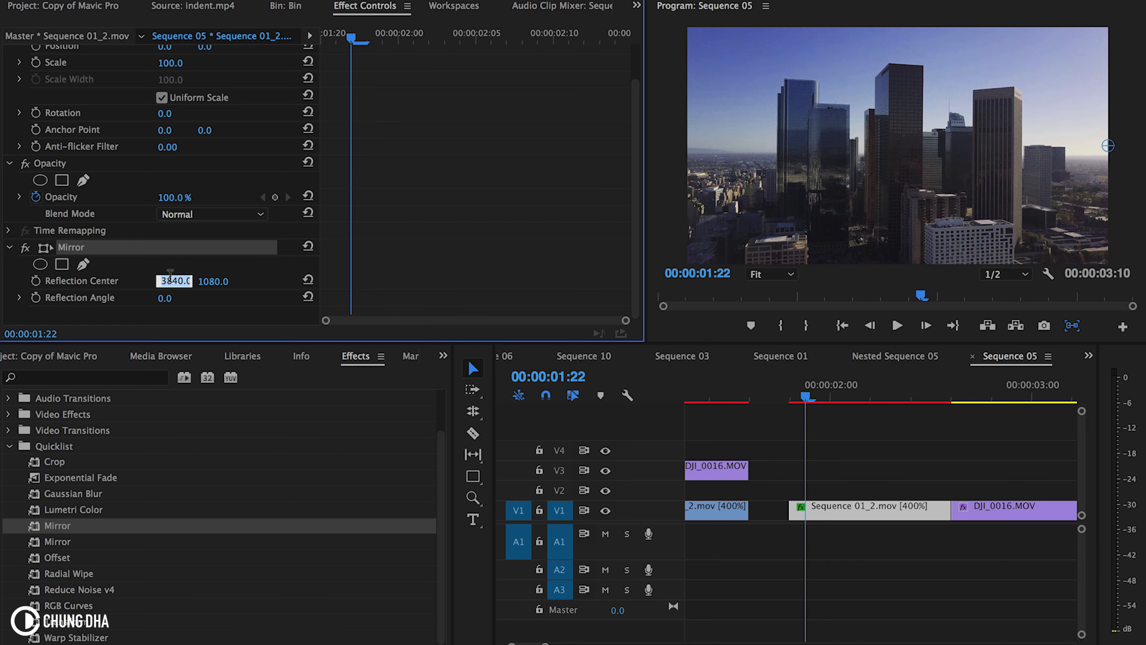
Set the Mirror effect's Reflection Center X to 1920
type("1920")
left_click(166, 297)
type("90")
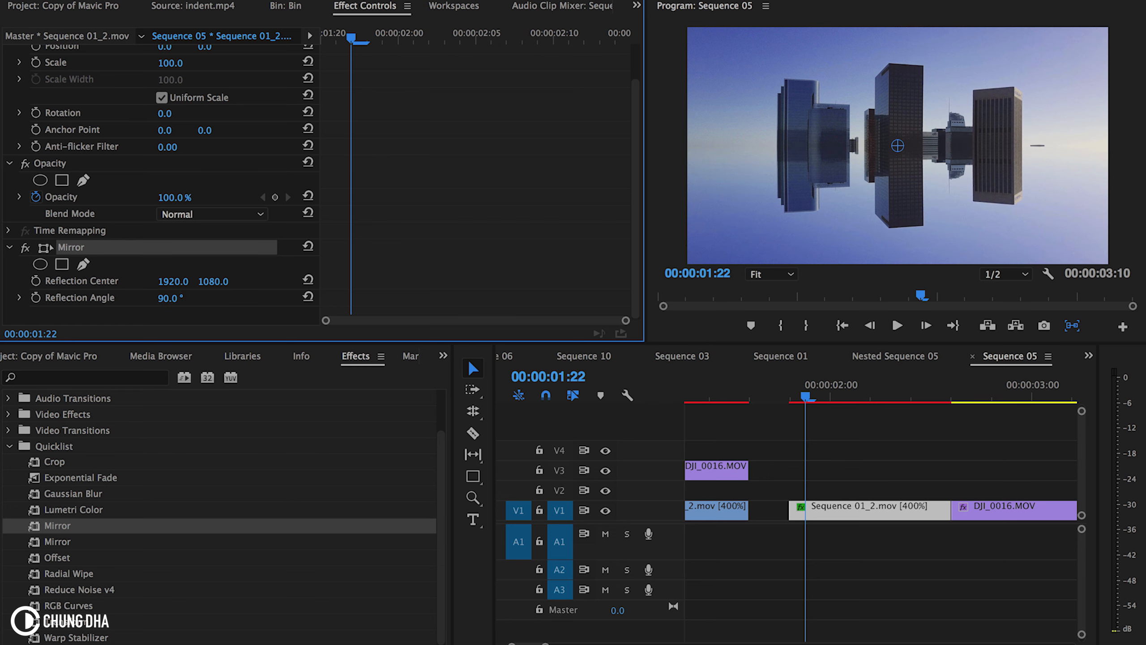
mouse_move(977, 120)
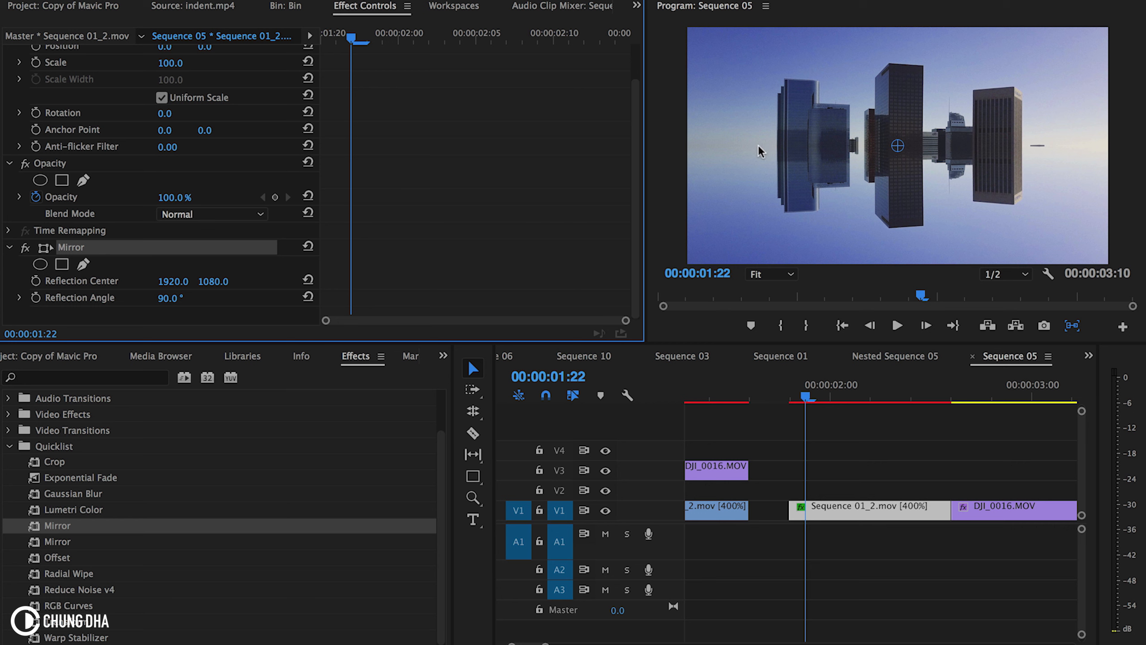
mouse_move(1011, 148)
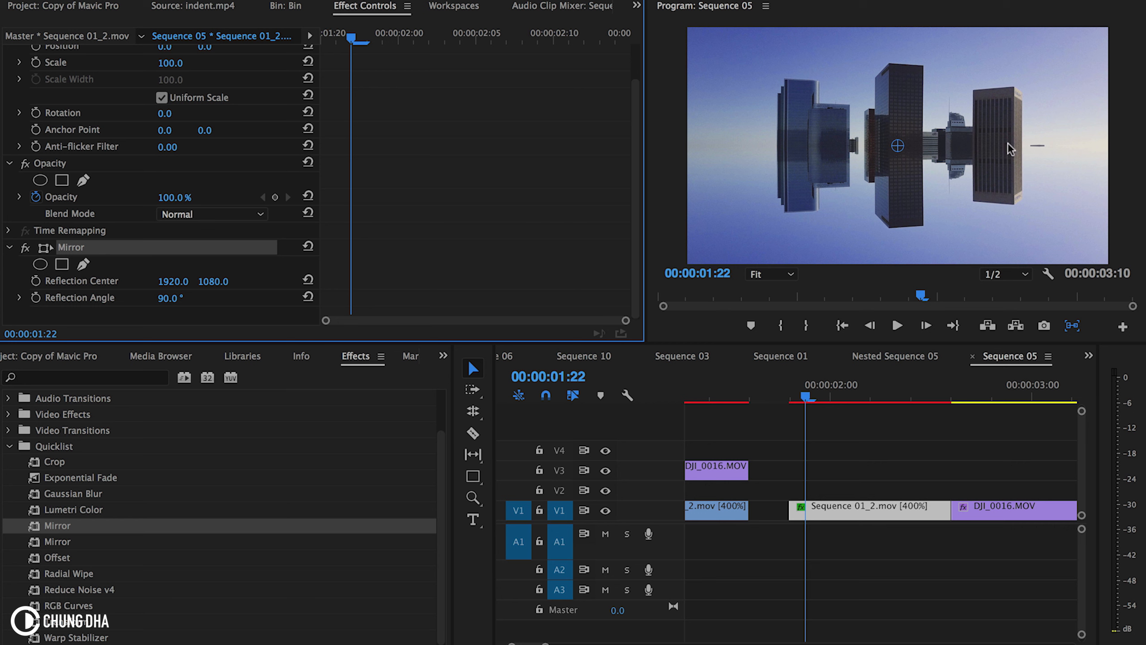